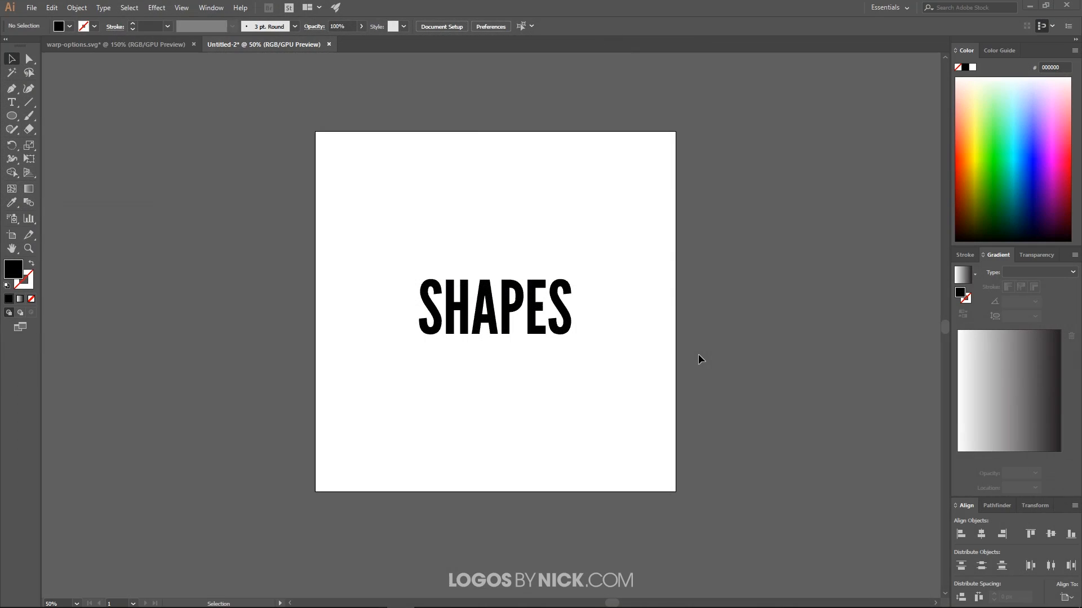
pyautogui.moveTo(510, 315)
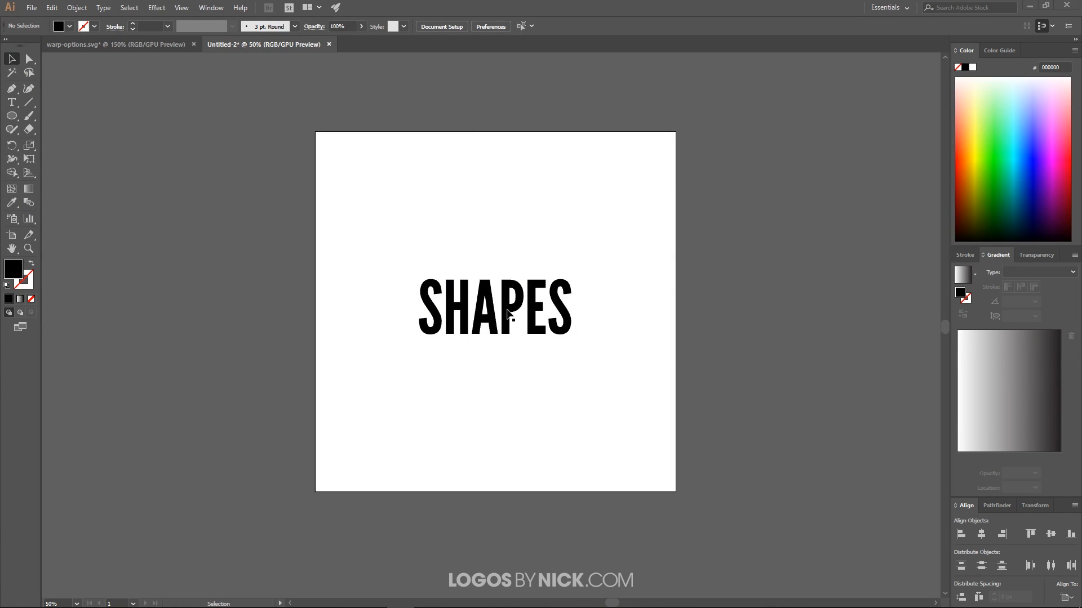
# Select the SHAPES text object on the artboard
pyautogui.click(494, 308)
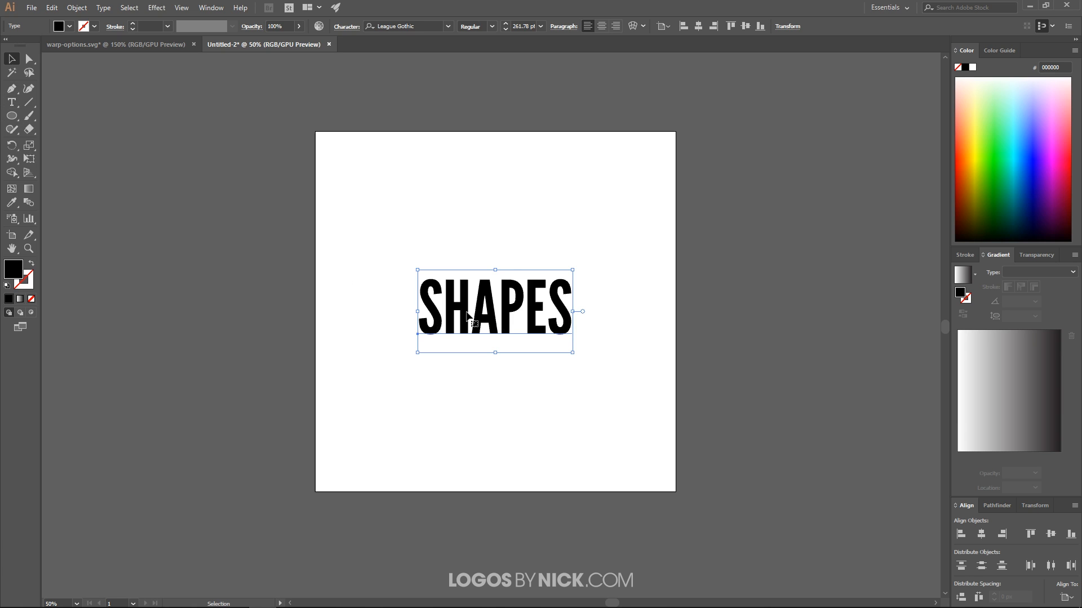
pyautogui.moveTo(532, 396)
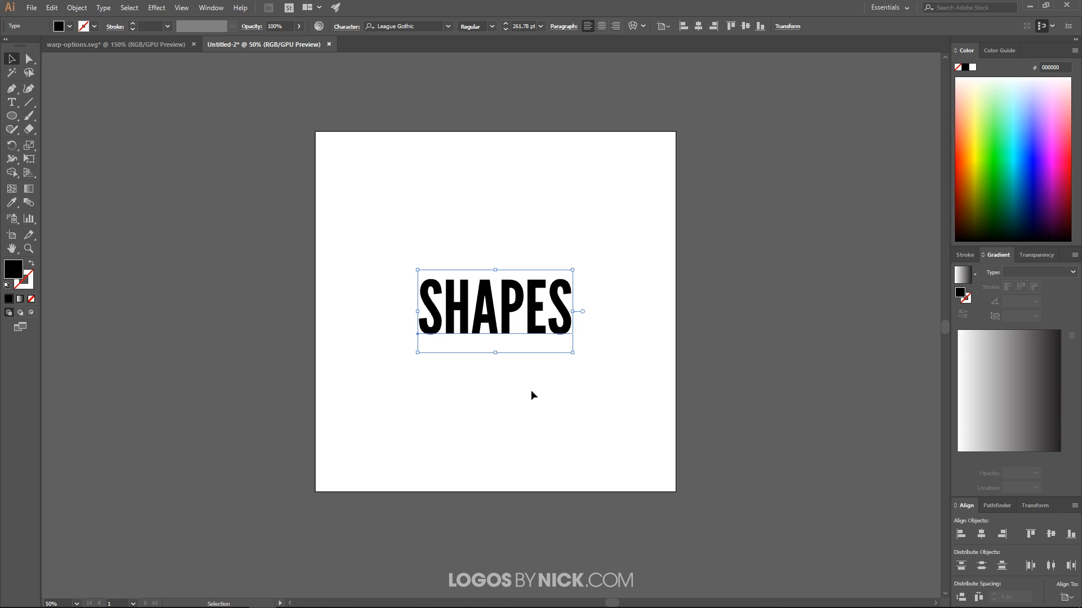
pyautogui.moveTo(528, 295)
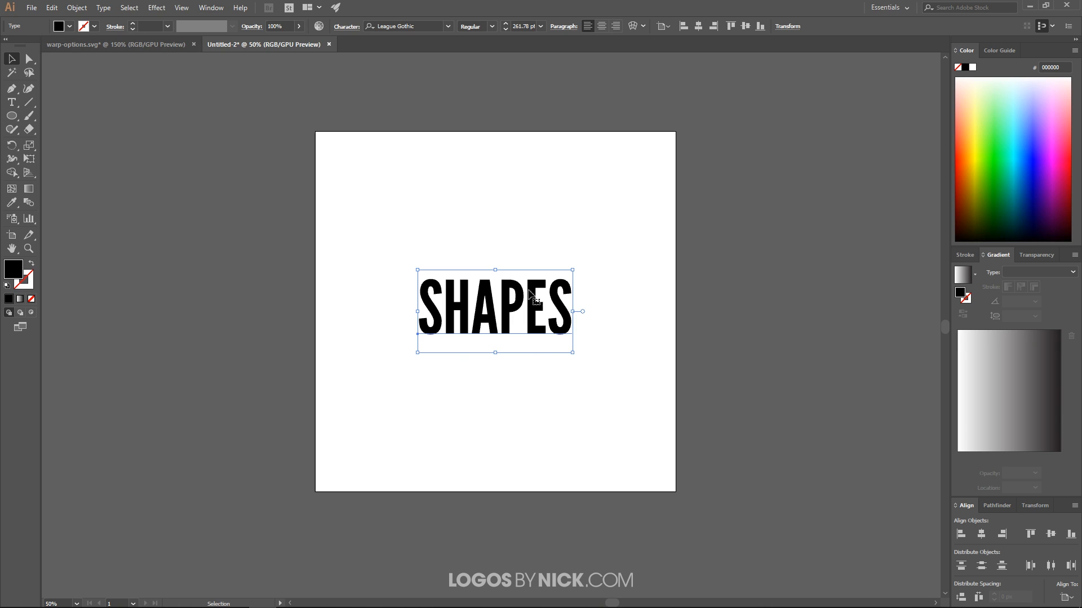
# Open Make with Warp on SHAPES and preview the Flag, then FishEye, warp styles
pyautogui.click(76, 7)
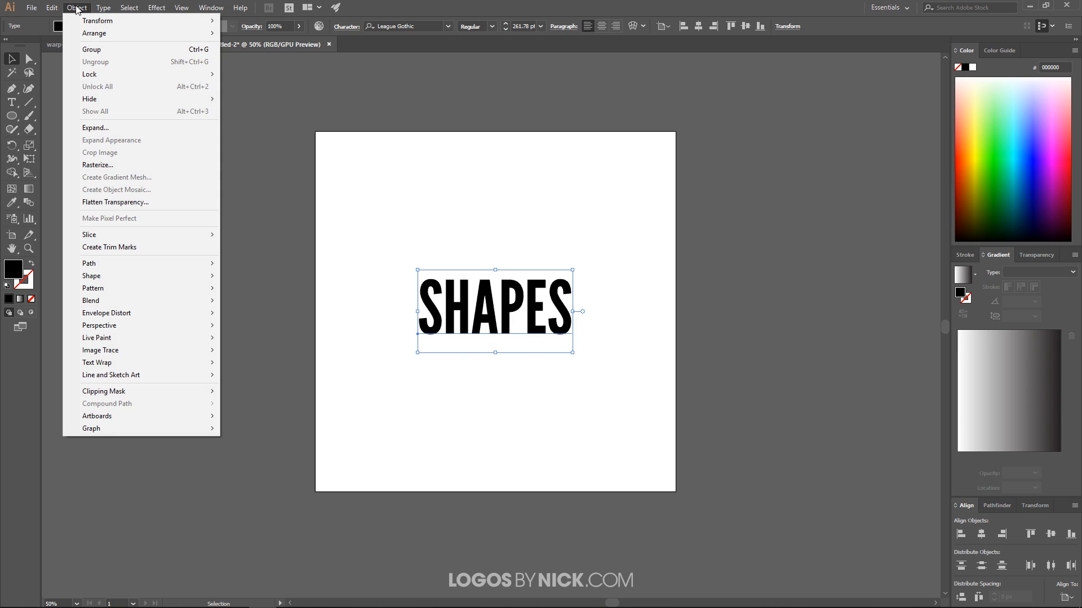
pyautogui.moveTo(107, 313)
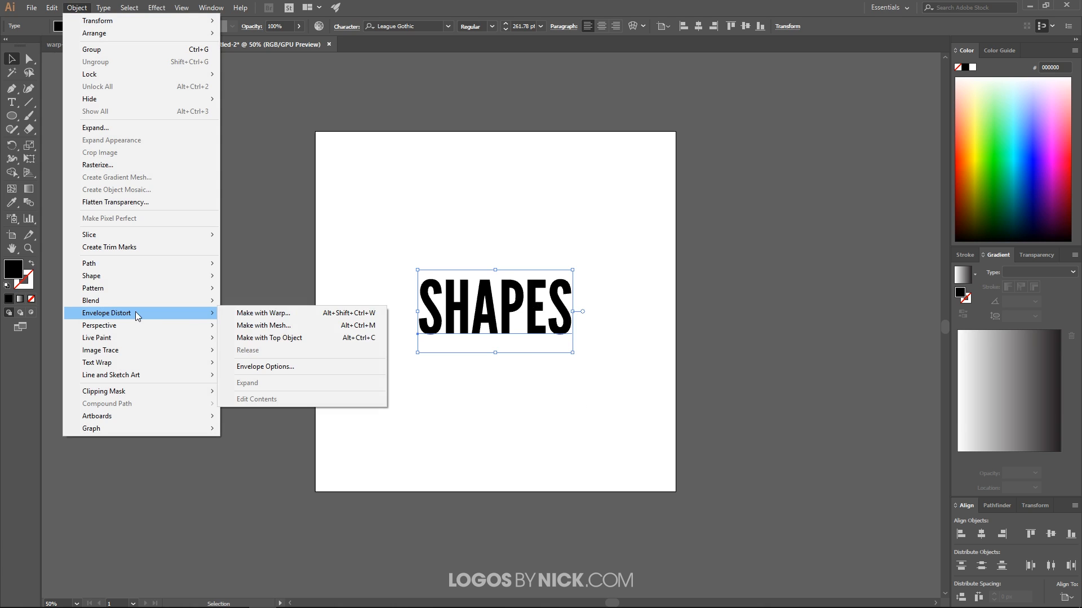
pyautogui.click(264, 313)
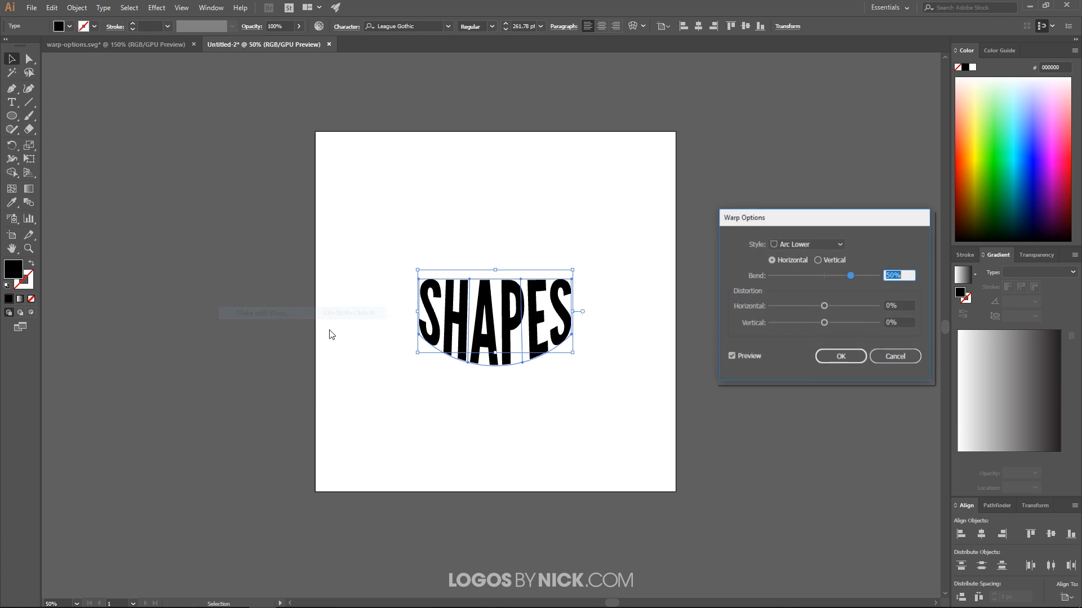
pyautogui.moveTo(744, 217); pyautogui.dragTo(722, 199)
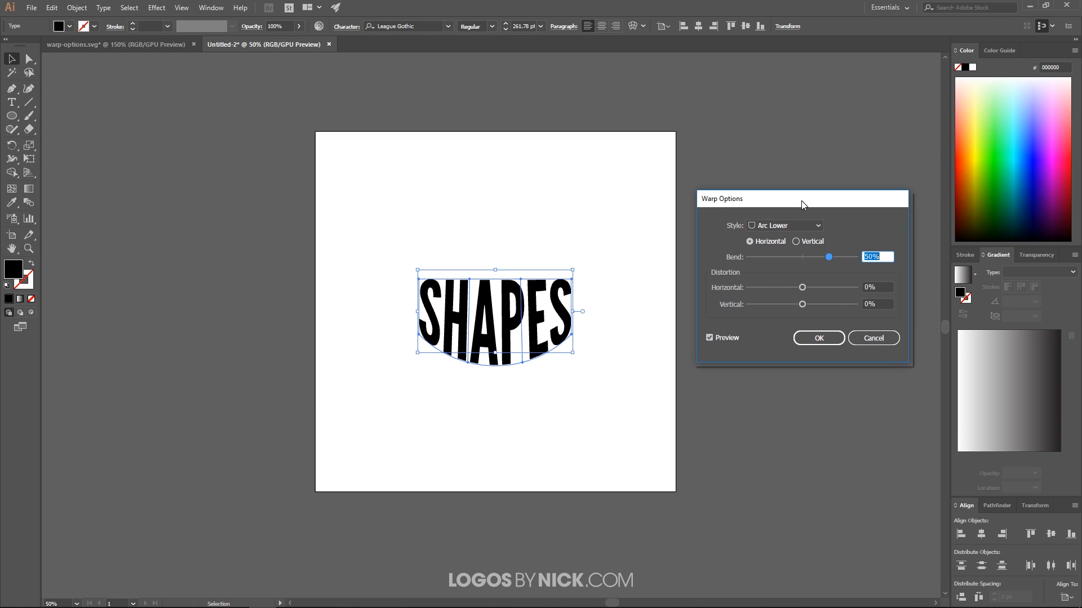
pyautogui.click(785, 224)
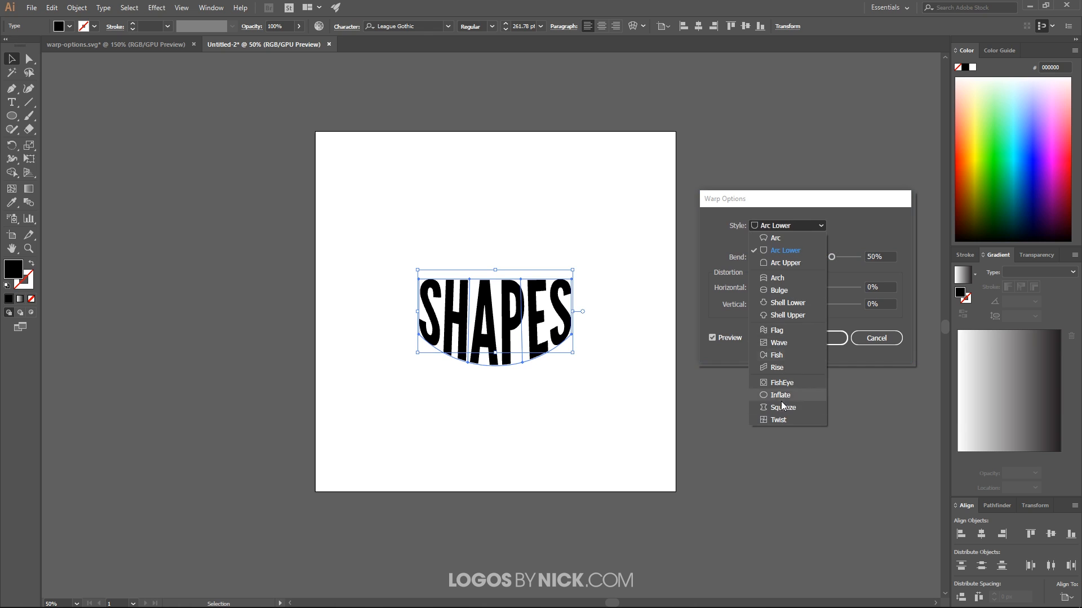
pyautogui.moveTo(783, 263)
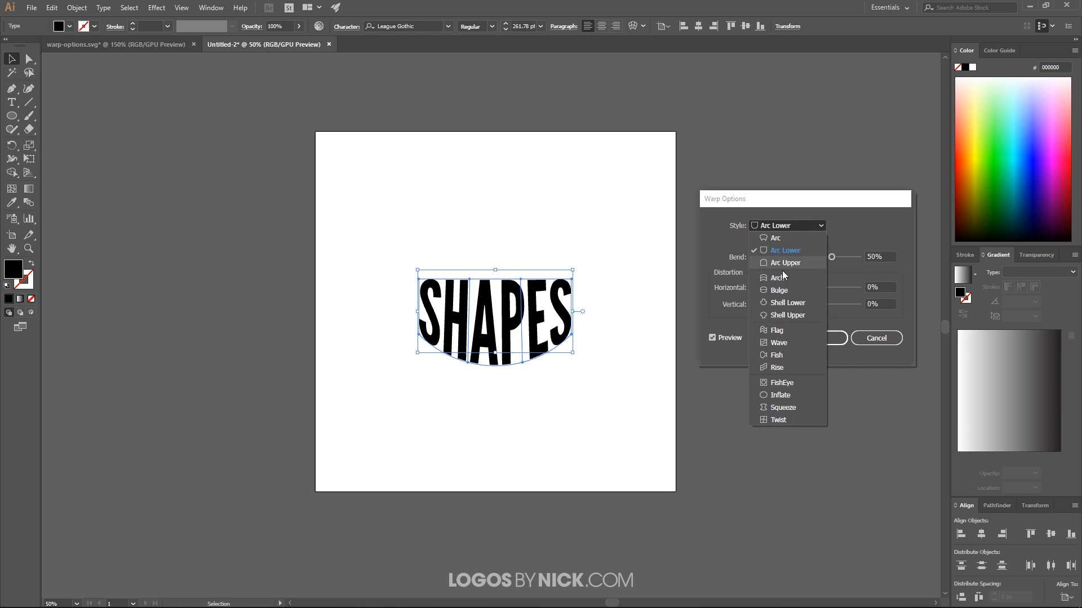
pyautogui.moveTo(787, 316)
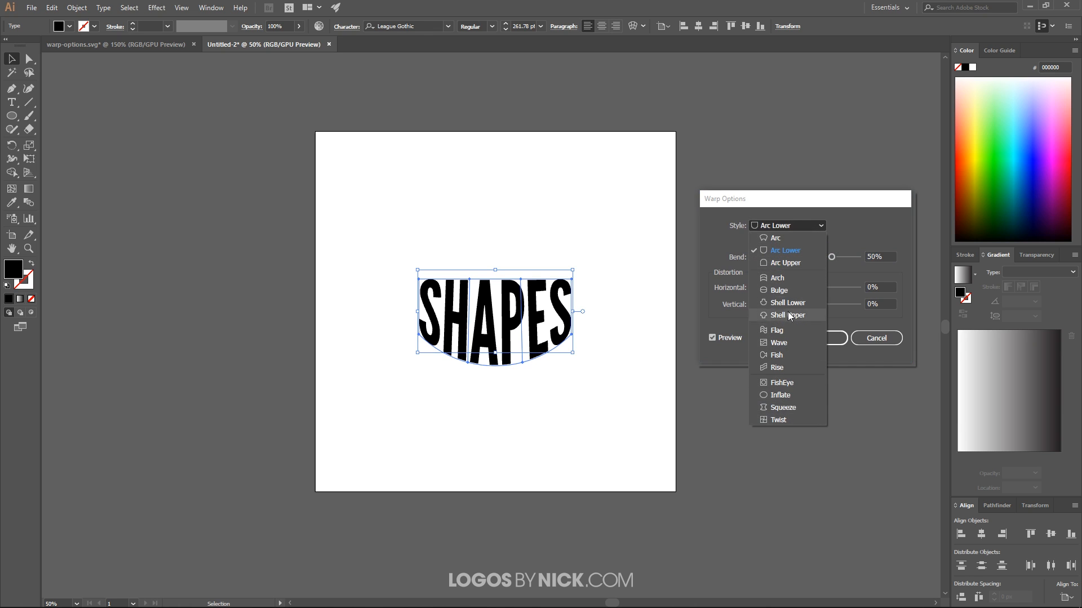
pyautogui.click(775, 330)
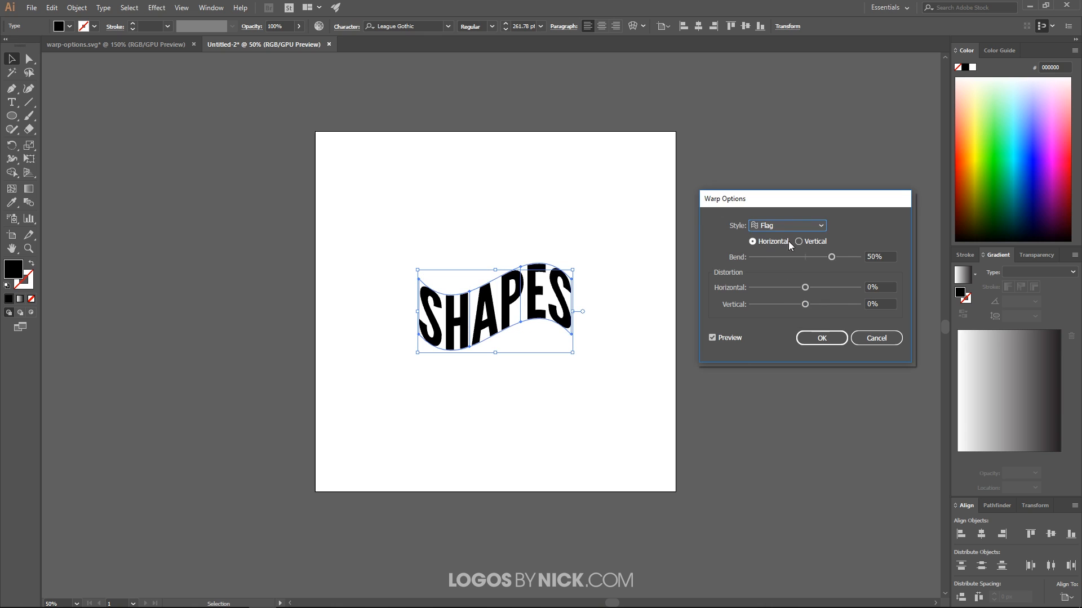
pyautogui.click(787, 225)
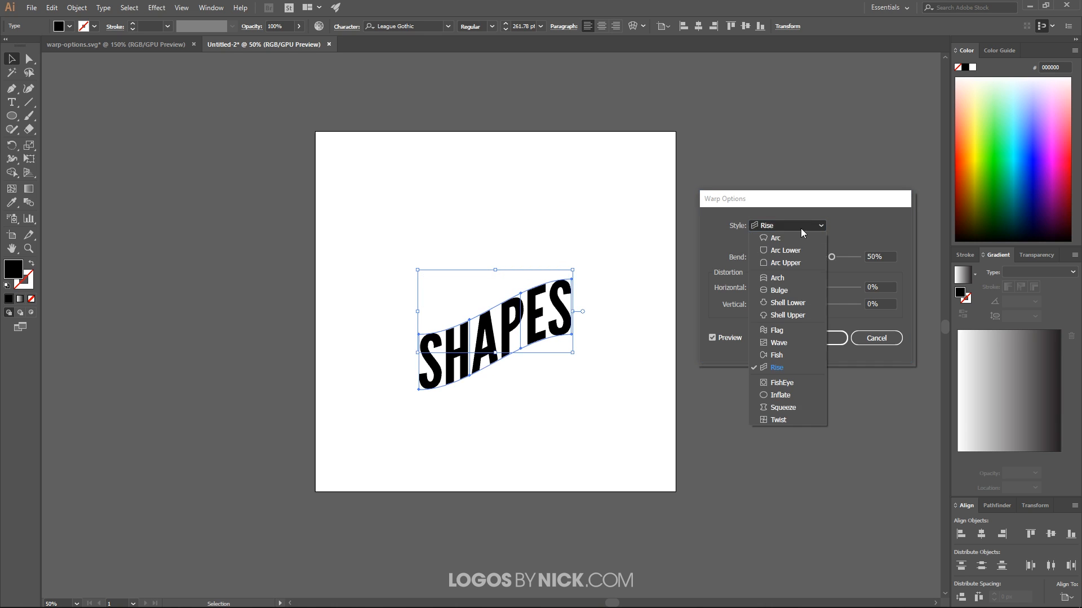
pyautogui.click(779, 382)
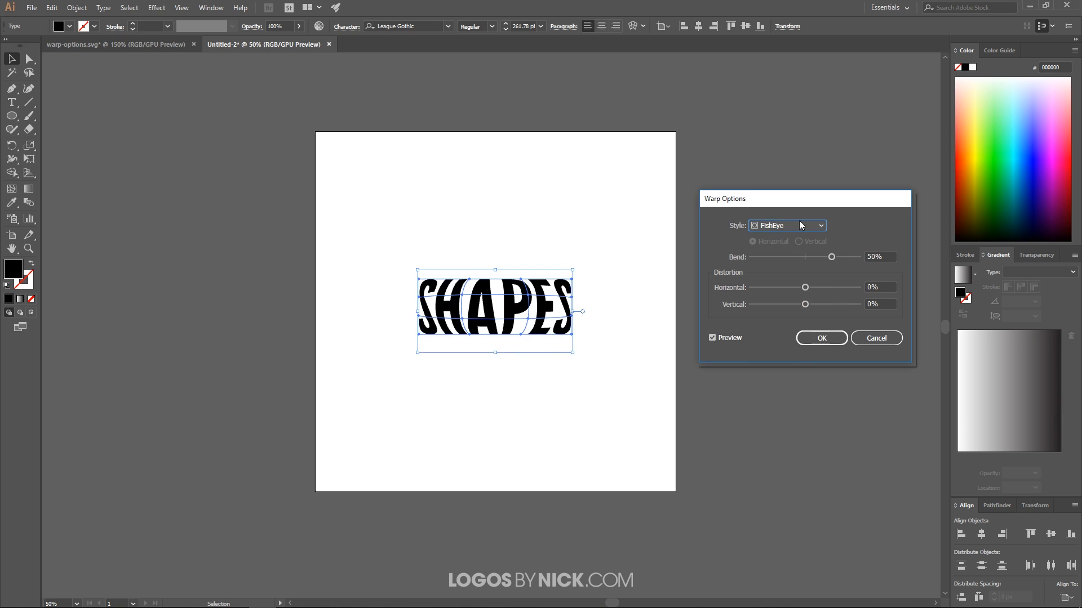
# Preview the Arc warp vertically, then settle on a horizontal arc at 50% bend
pyautogui.click(786, 225)
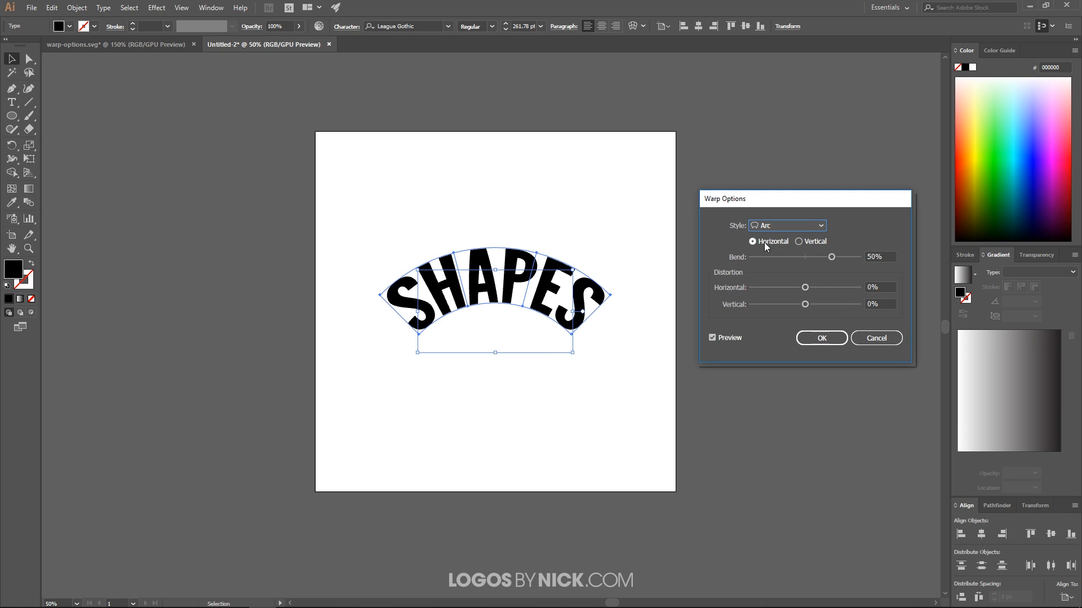
pyautogui.moveTo(720, 225)
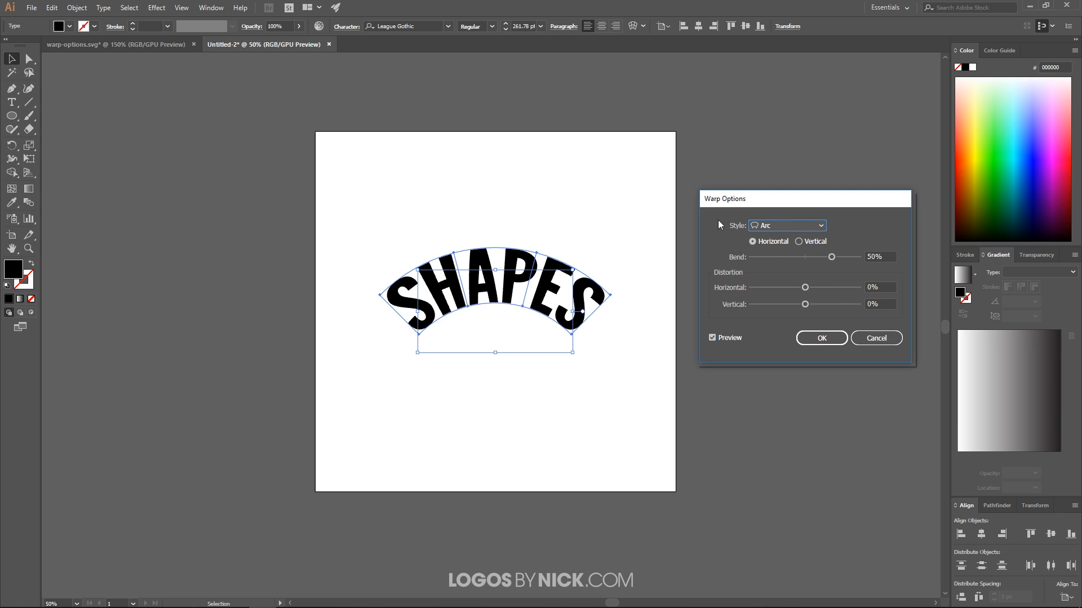
pyautogui.moveTo(234, 340)
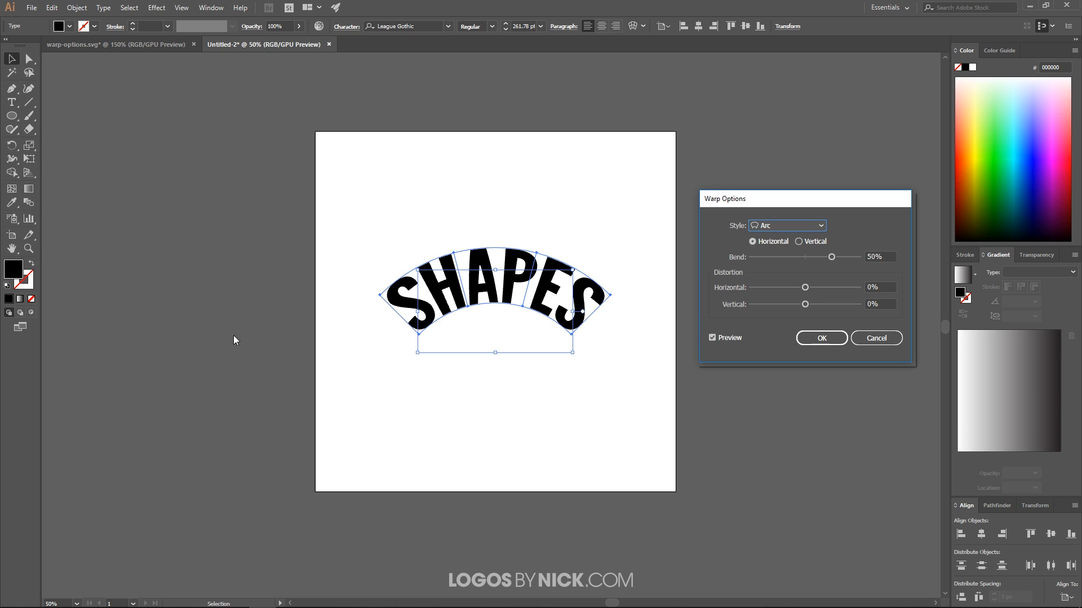
pyautogui.click(799, 242)
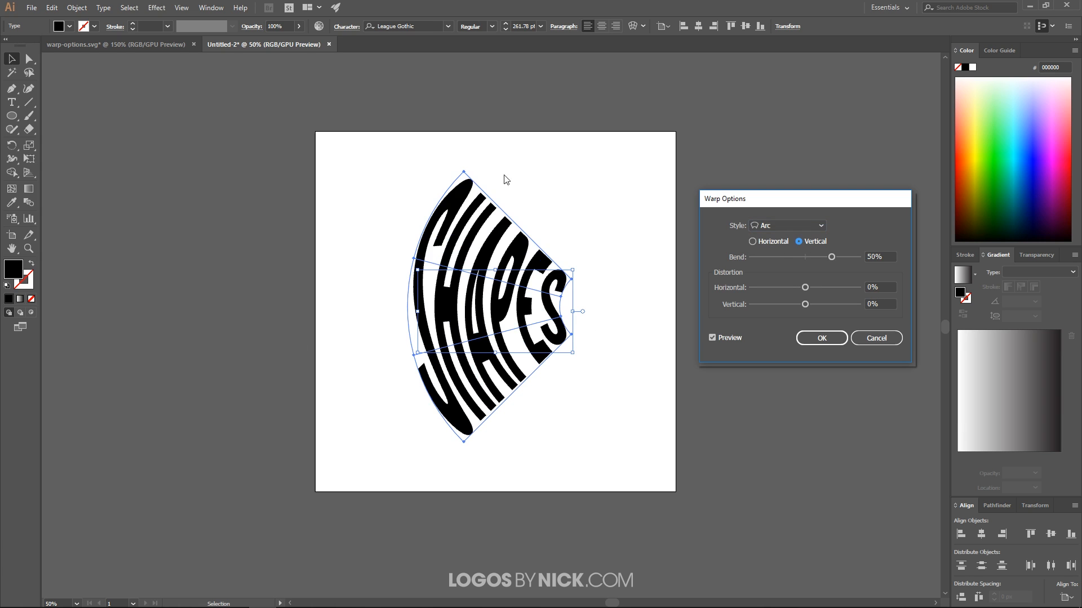
pyautogui.moveTo(523, 252)
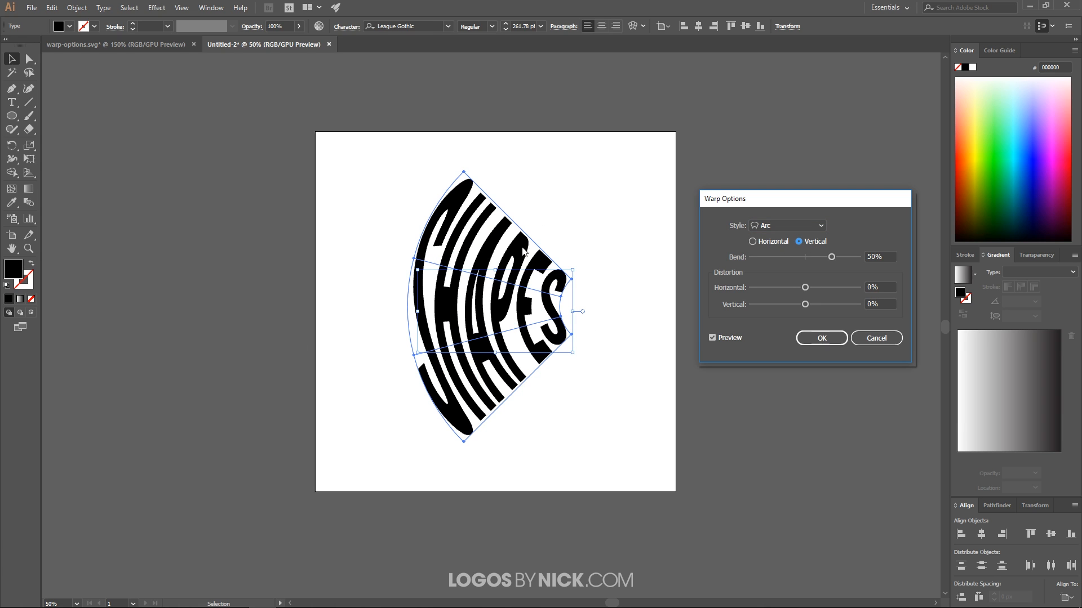
pyautogui.click(753, 242)
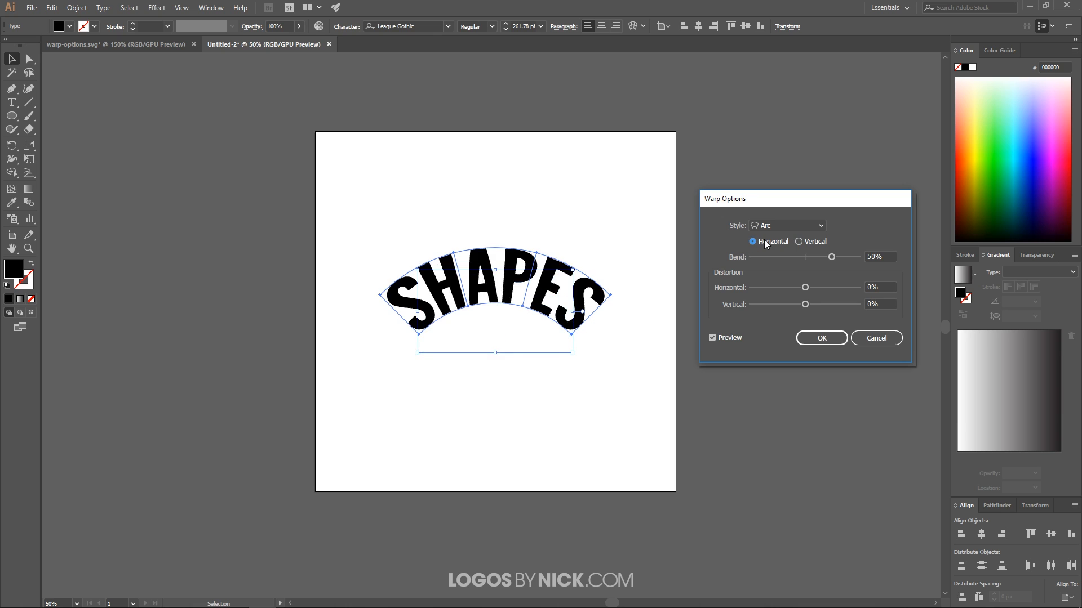
pyautogui.moveTo(750, 289)
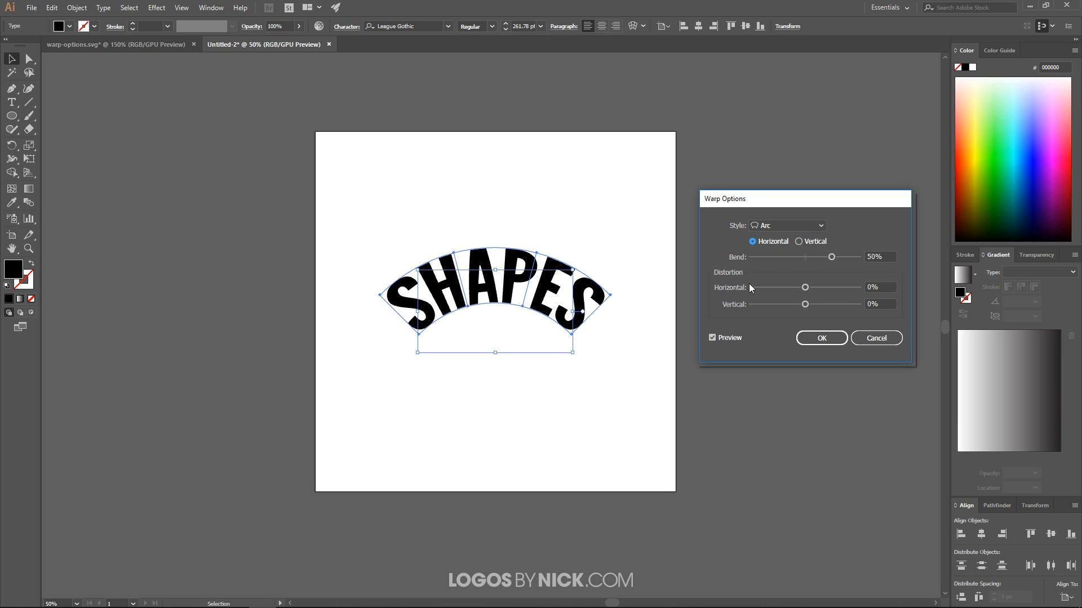
pyautogui.moveTo(813, 264)
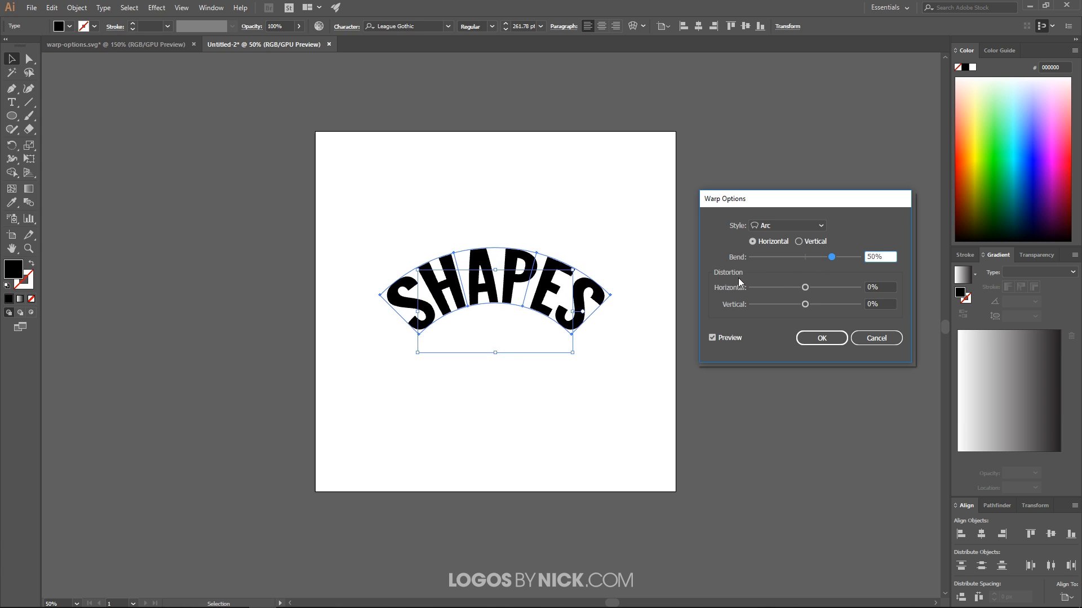
pyautogui.moveTo(764, 323)
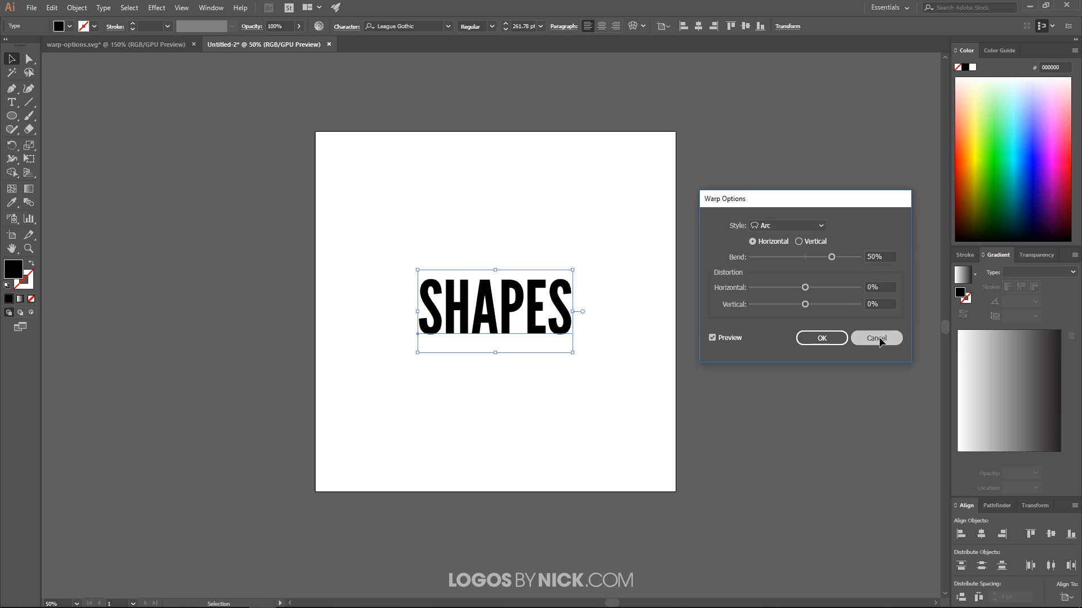
# Cancel the warp and view the warp-options.svg reference sheet
pyautogui.click(876, 338)
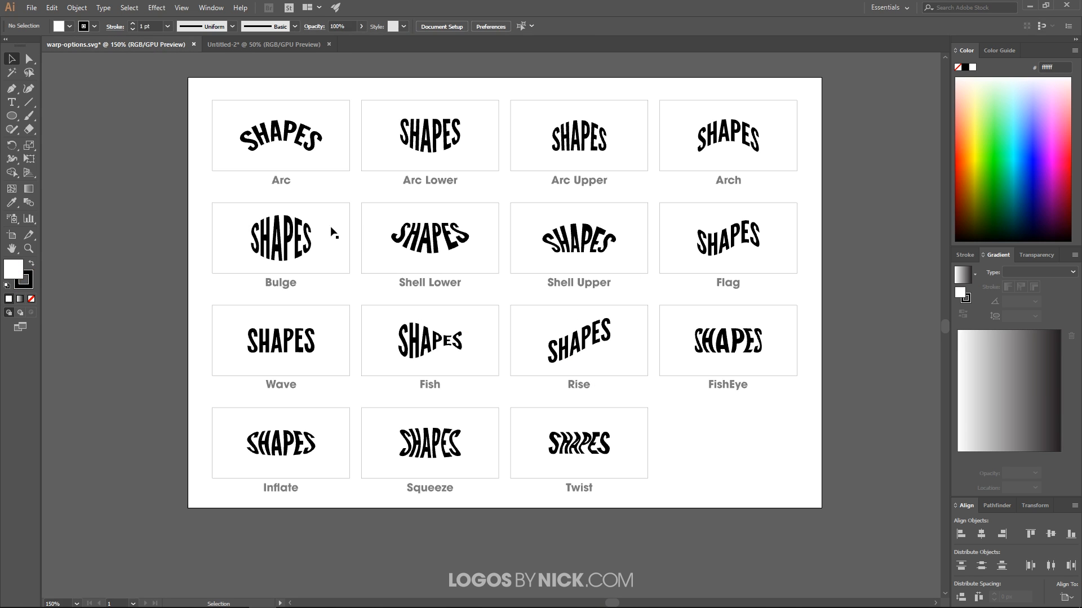
pyautogui.moveTo(180, 502)
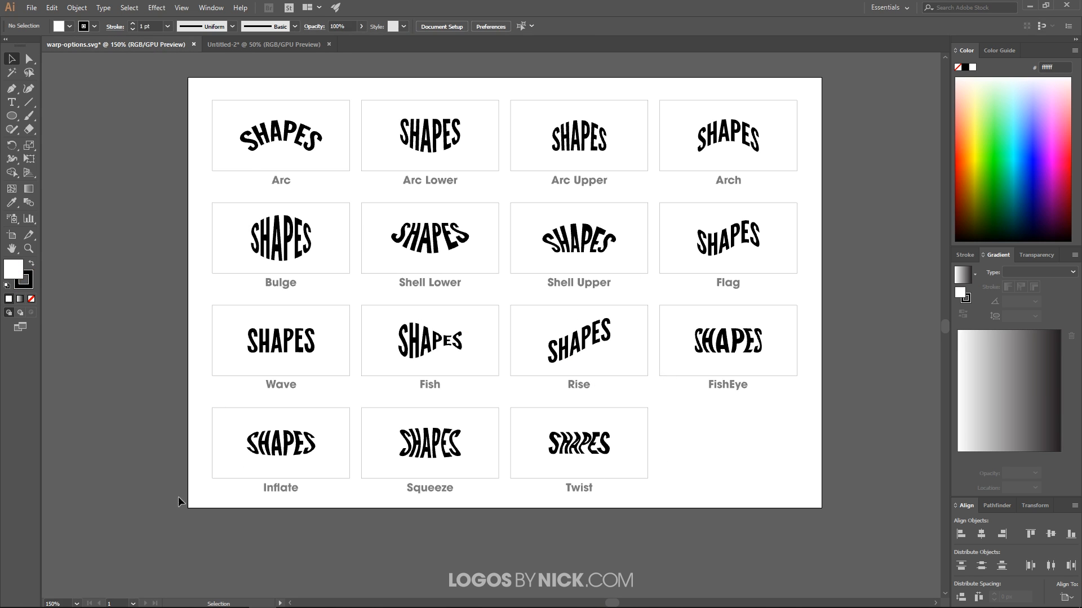
pyautogui.moveTo(409, 176)
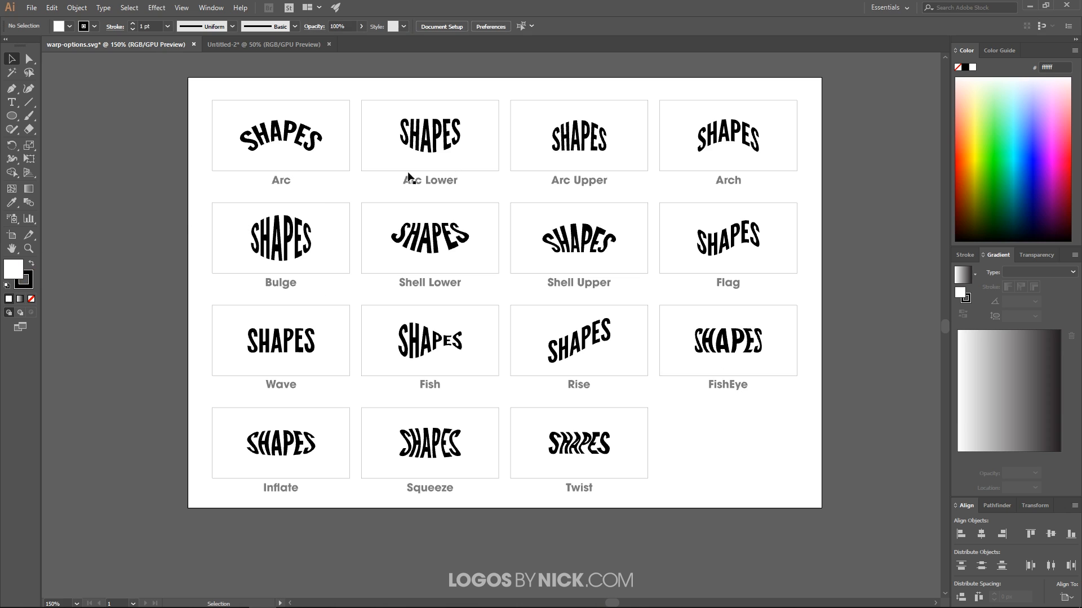
pyautogui.moveTo(708, 103)
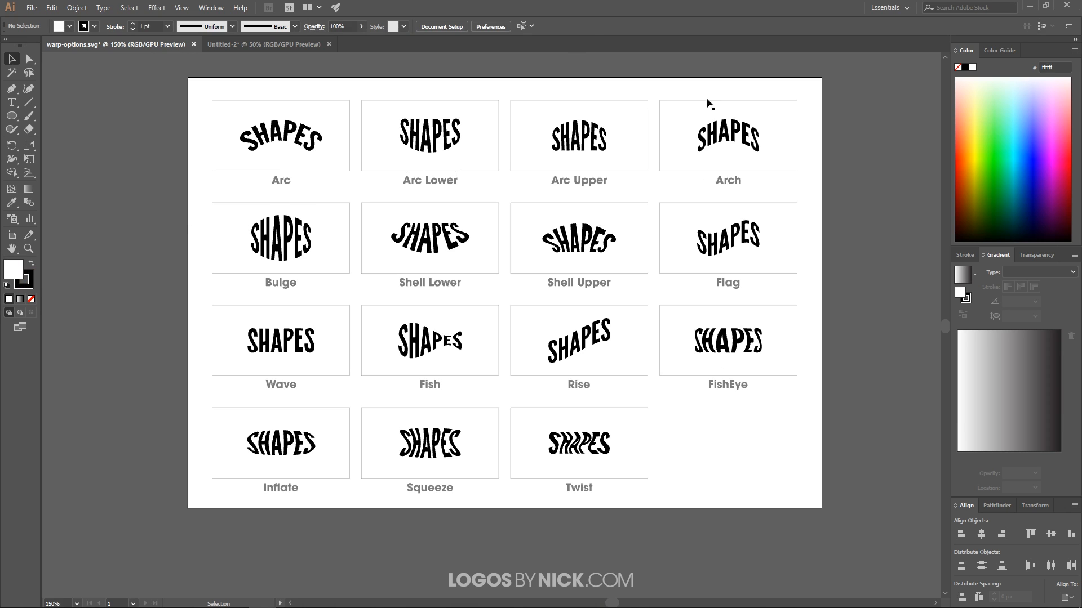
pyautogui.moveTo(477, 325)
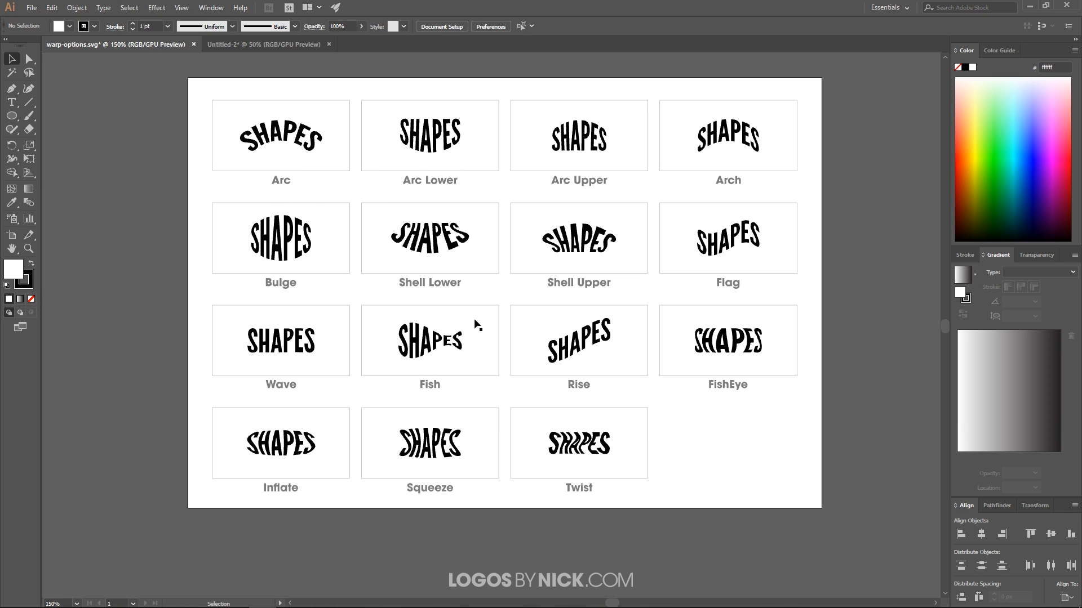
pyautogui.moveTo(483, 130)
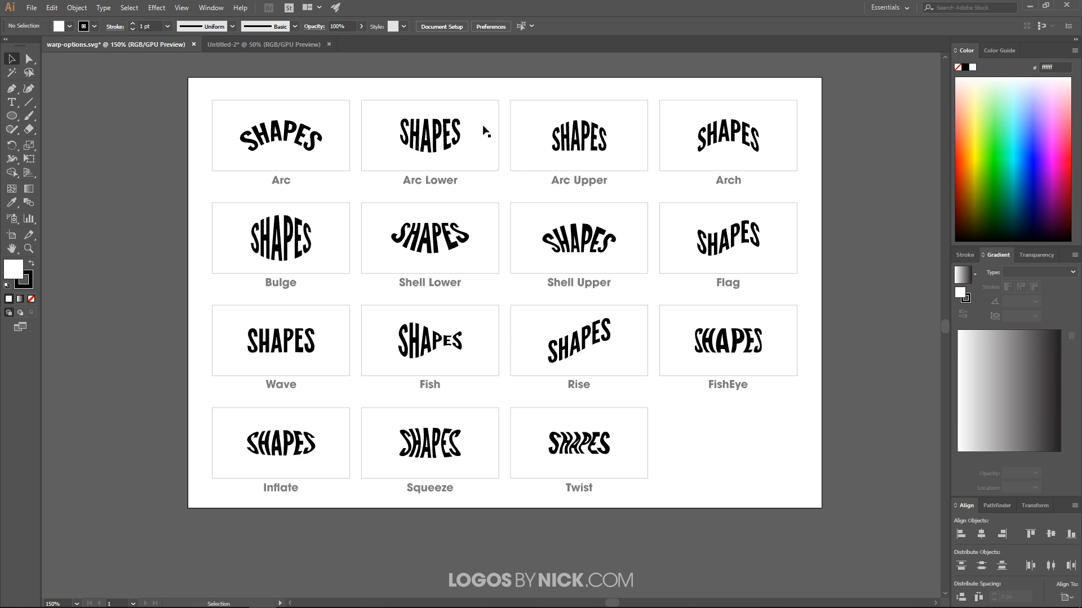
pyautogui.moveTo(718, 476)
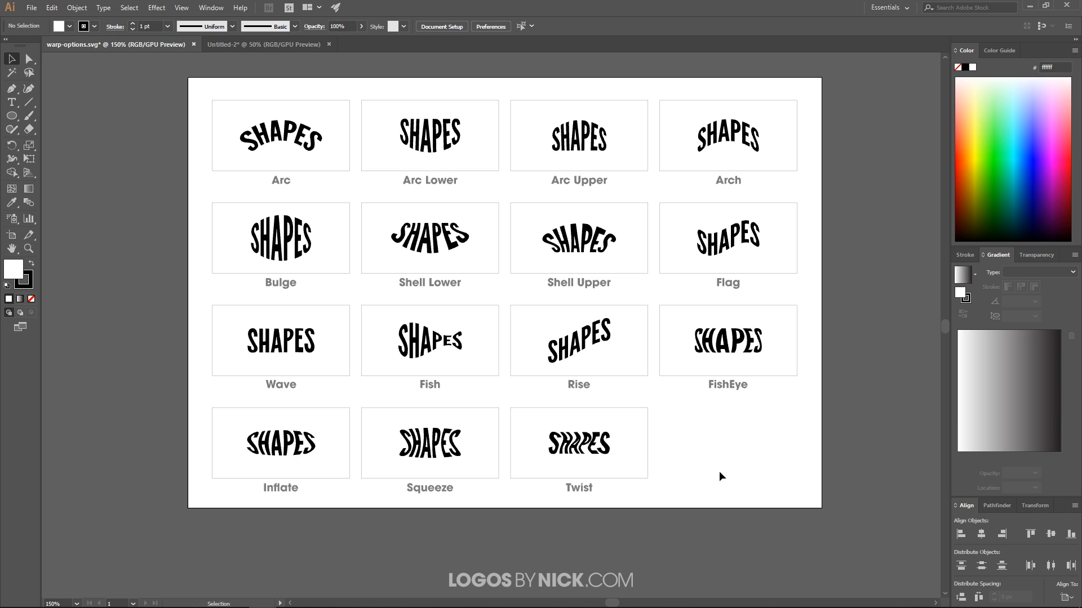
pyautogui.moveTo(266, 158)
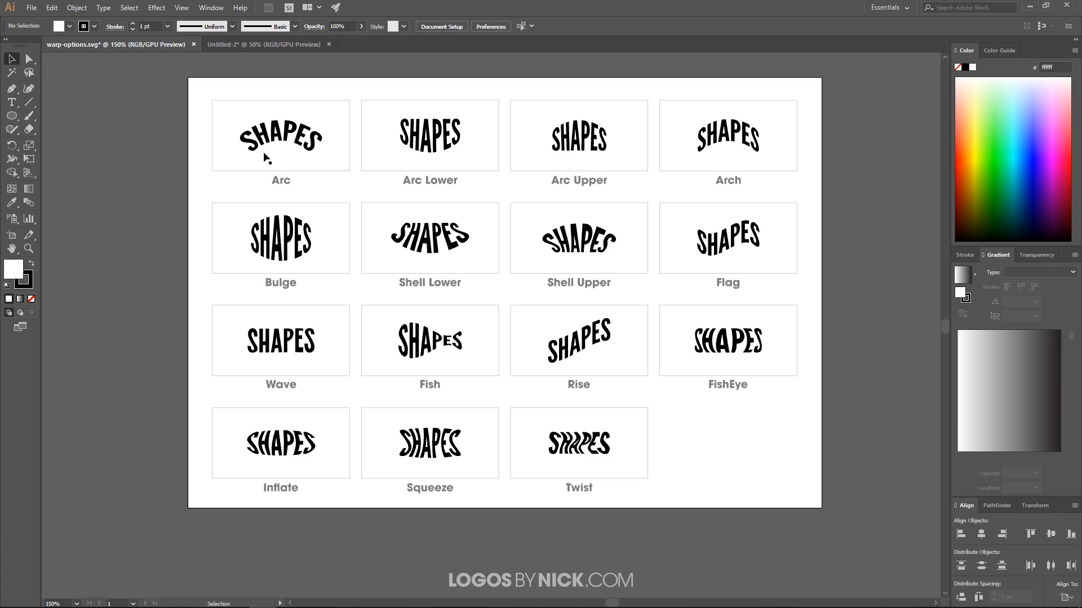
pyautogui.click(264, 44)
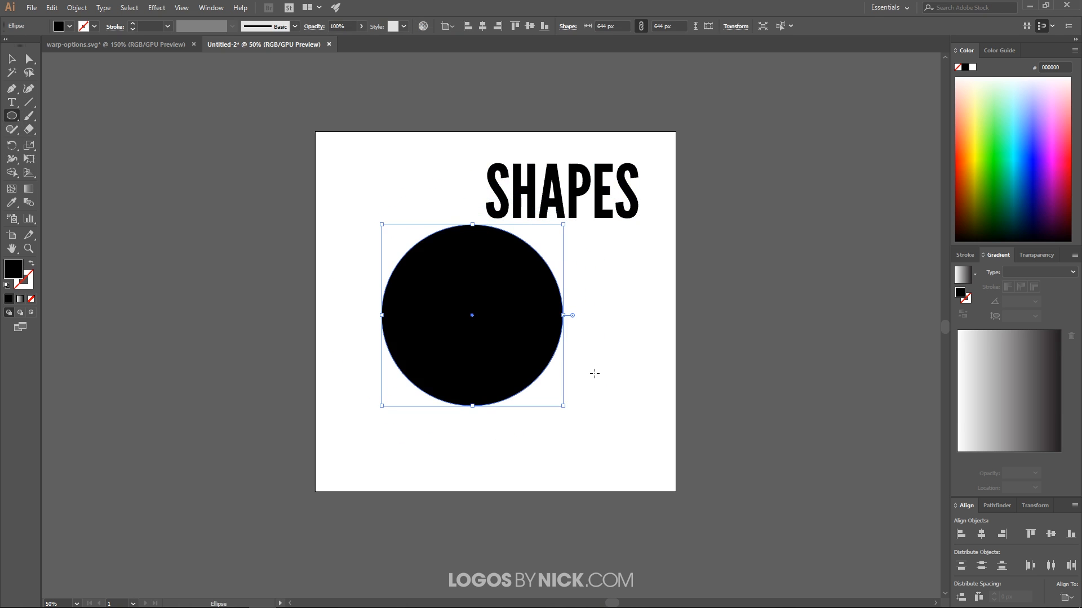
pyautogui.moveTo(365, 24)
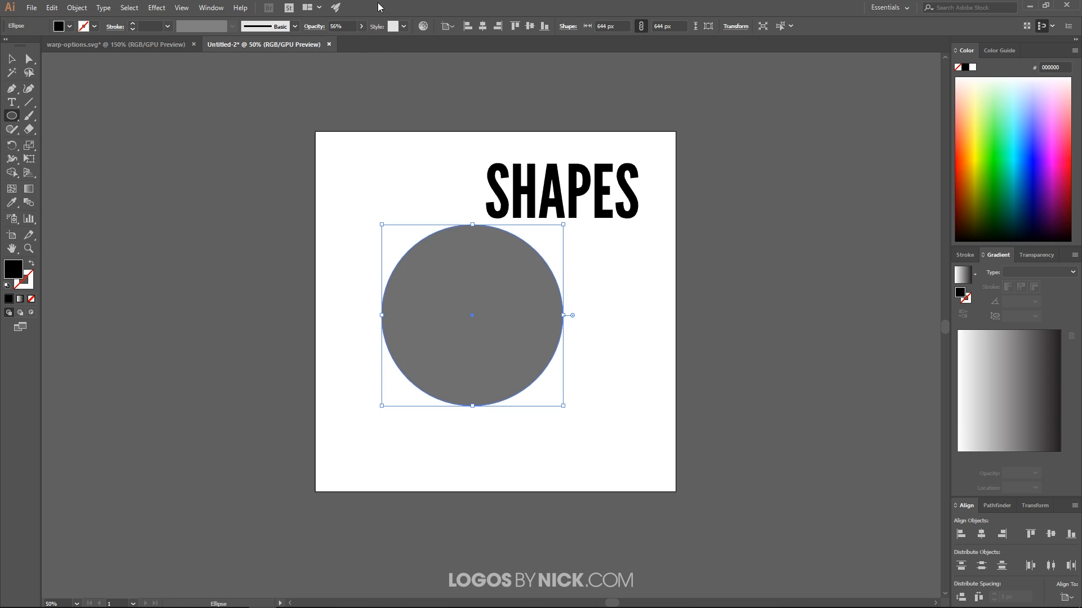
pyautogui.moveTo(424, 304)
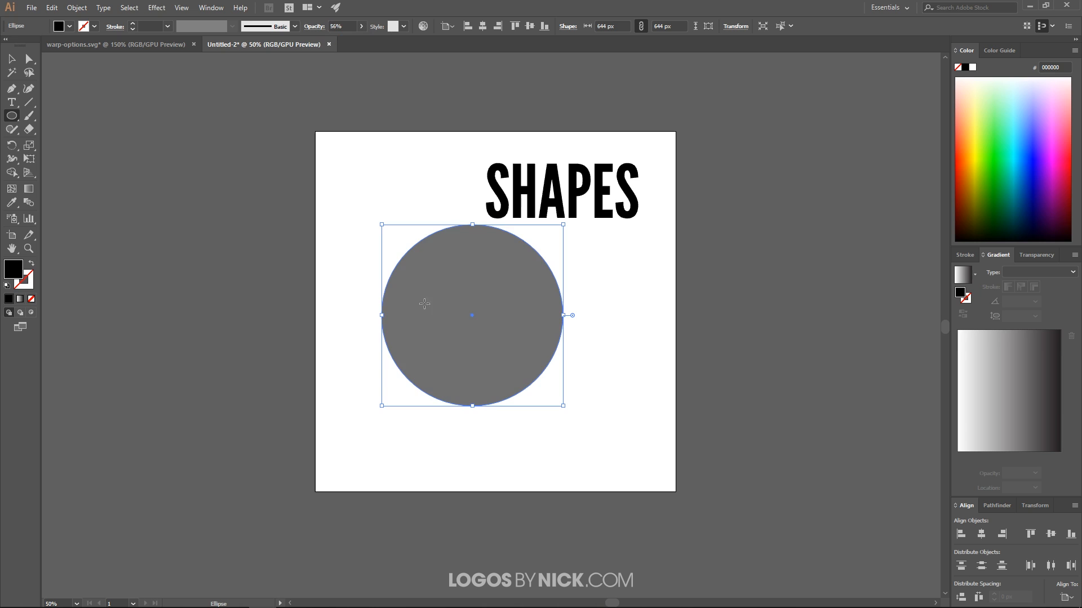
pyautogui.moveTo(564, 326)
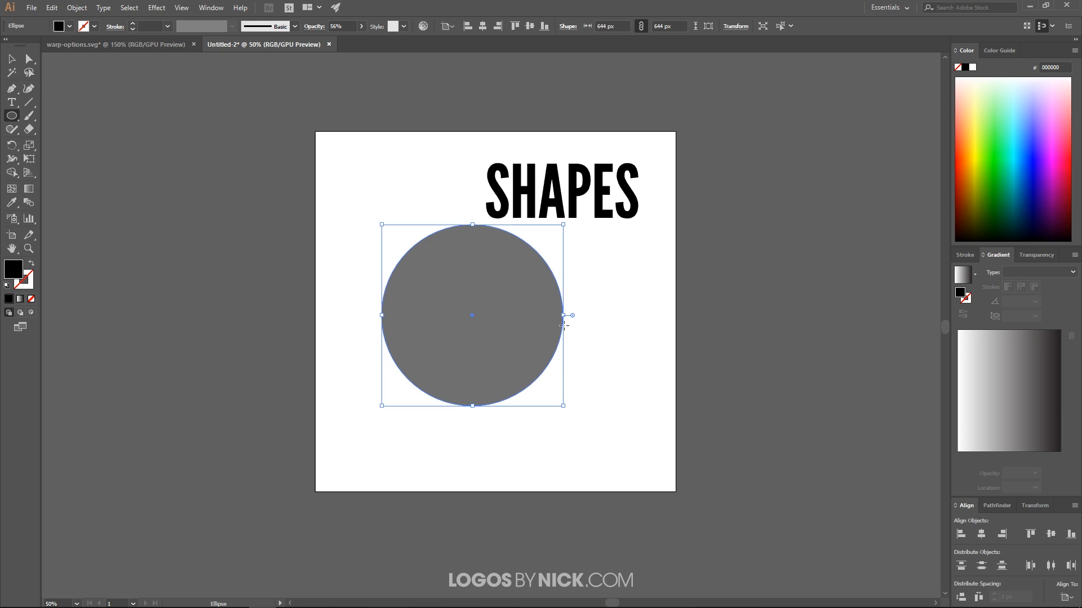
pyautogui.moveTo(12, 60)
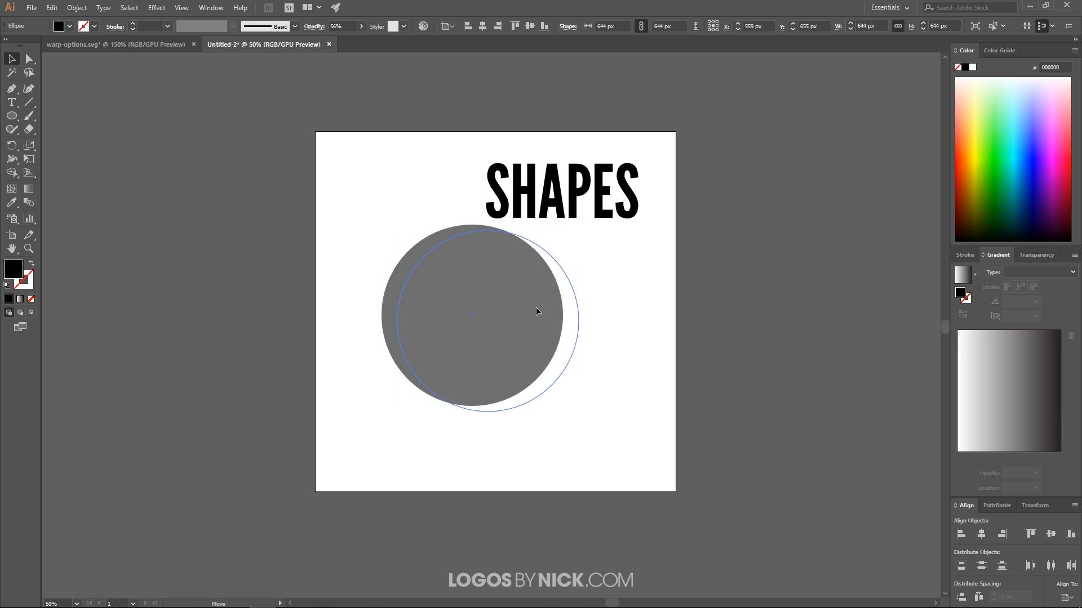
# Nudge the SHAPES text and grey circle rightward and open the circle's context menu
pyautogui.click(561, 193)
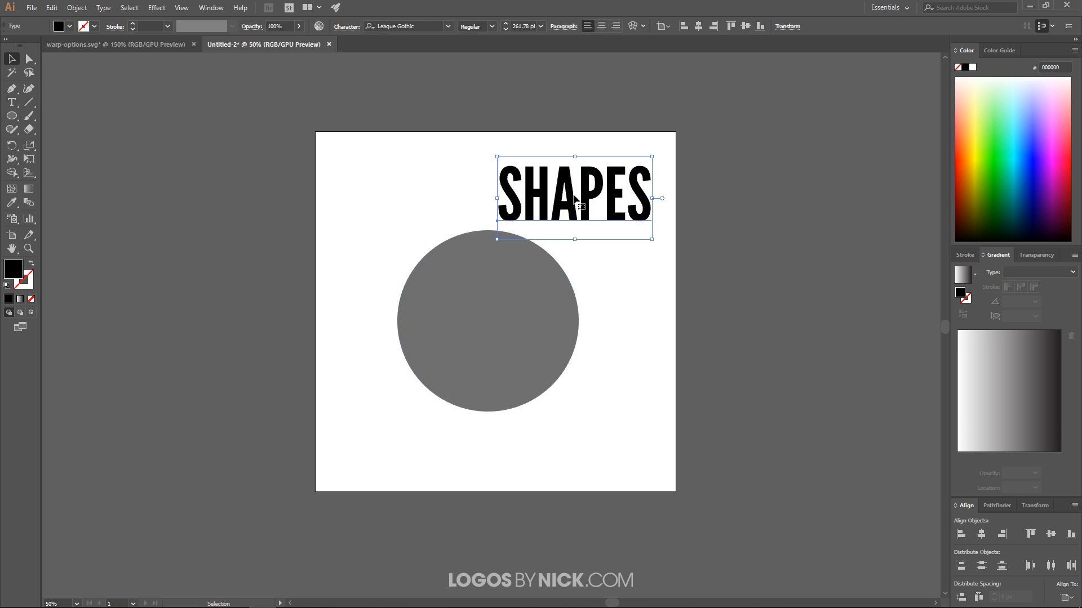
pyautogui.click(484, 314)
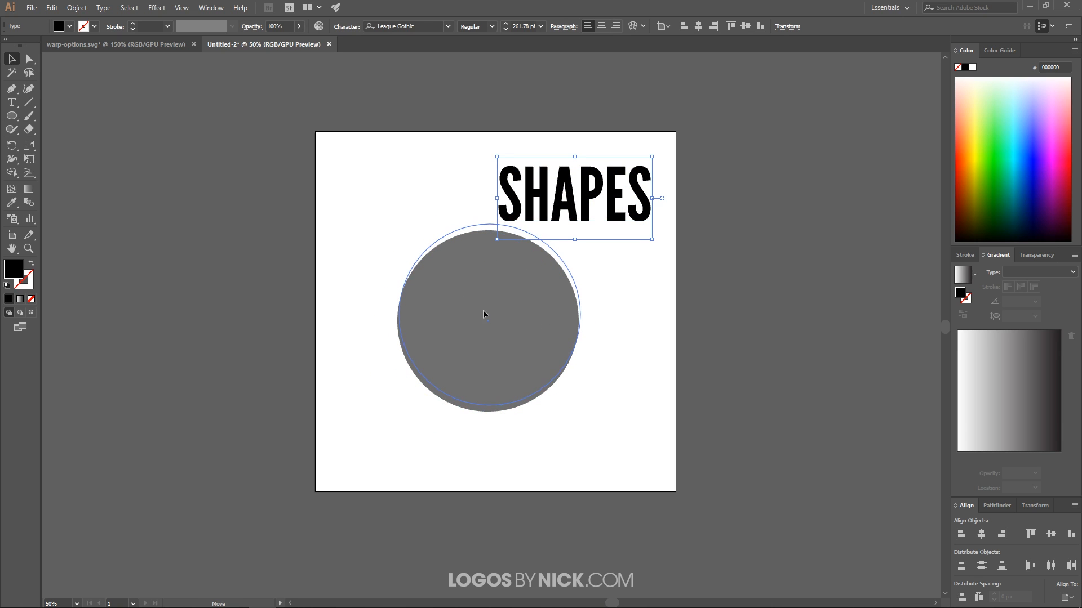
pyautogui.click(489, 314)
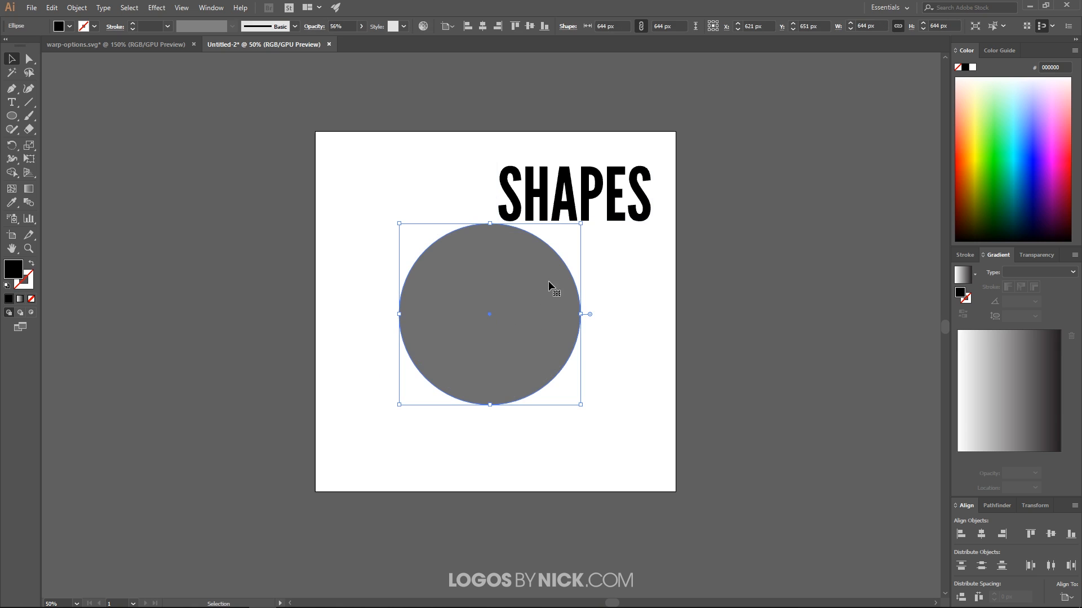
pyautogui.rightClick(550, 287)
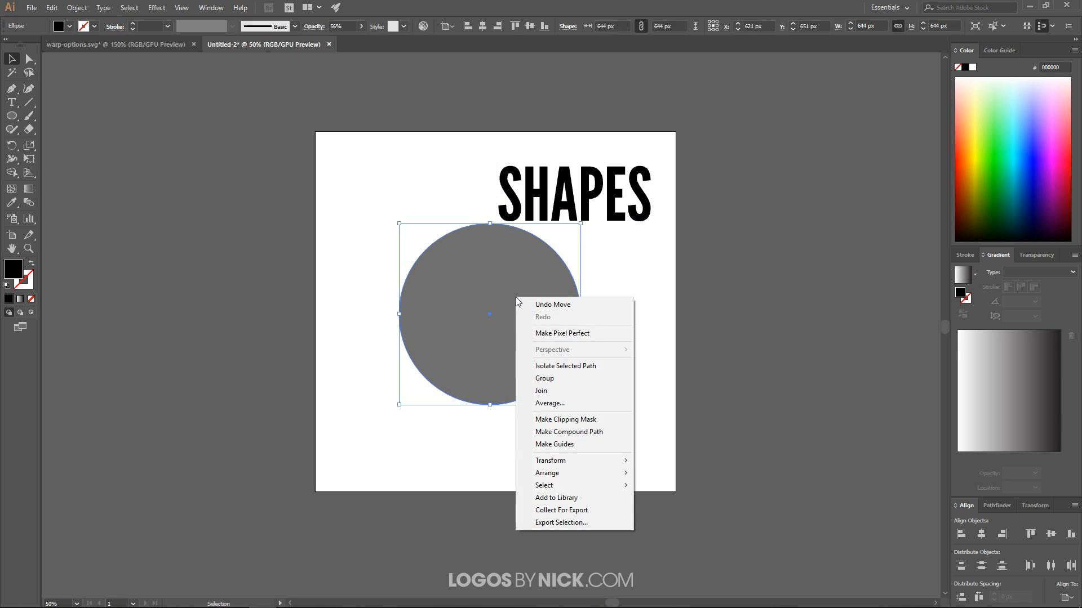
pyautogui.moveTo(547, 473)
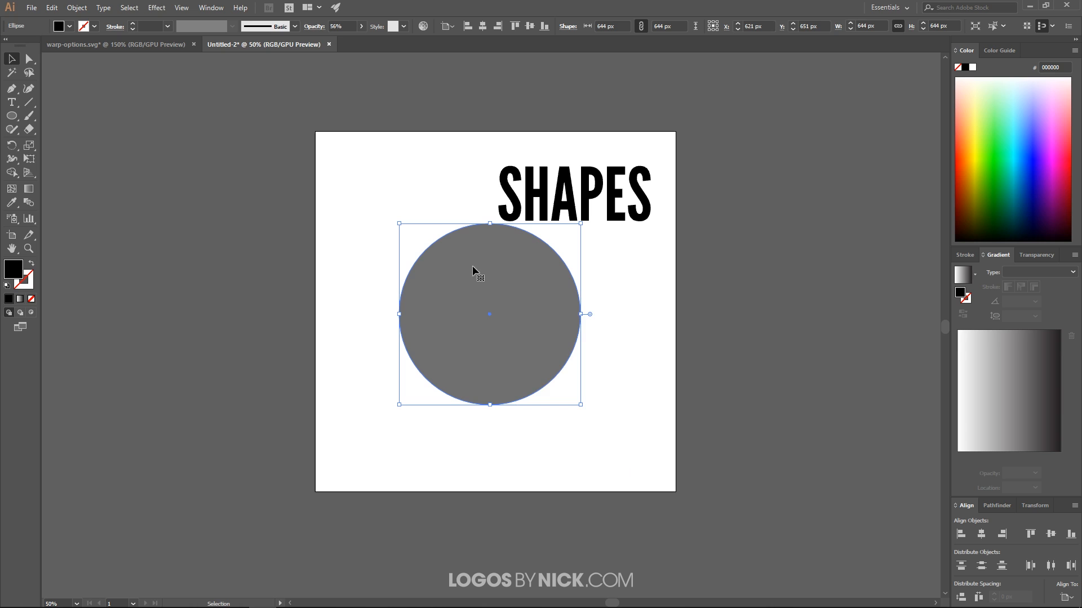
pyautogui.moveTo(615, 192)
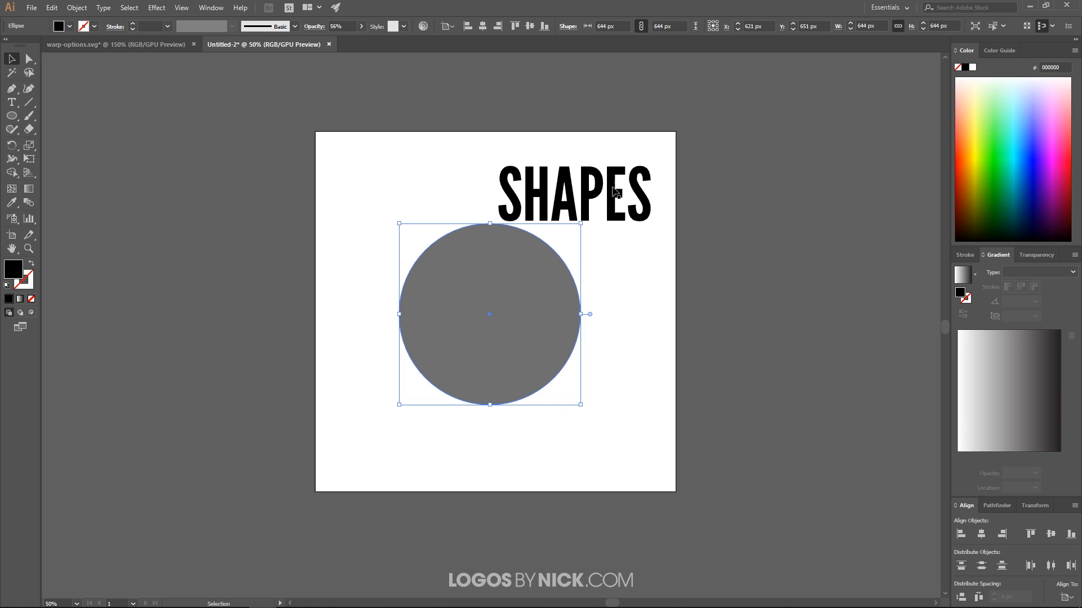
pyautogui.moveTo(694, 283)
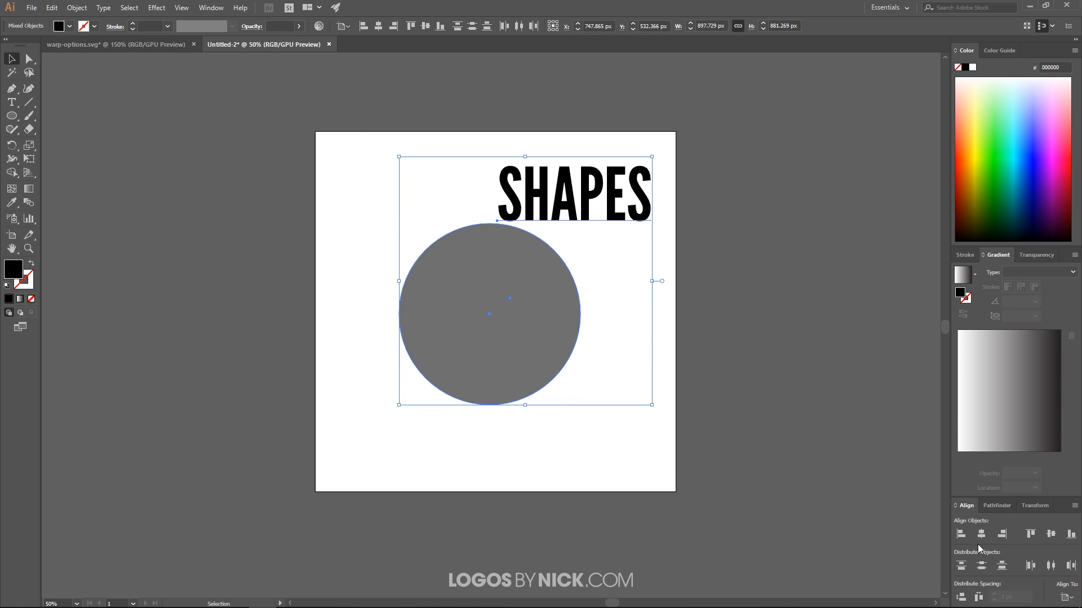
pyautogui.moveTo(980, 534)
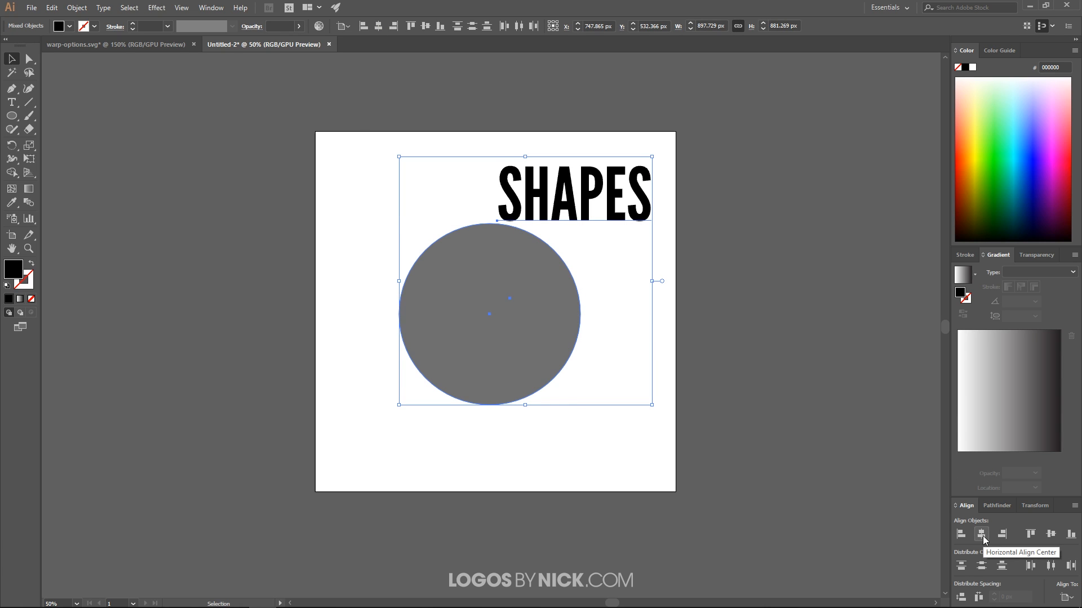
# Center SHAPES horizontally and vertically on the grey circle via the Align panel
pyautogui.click(981, 534)
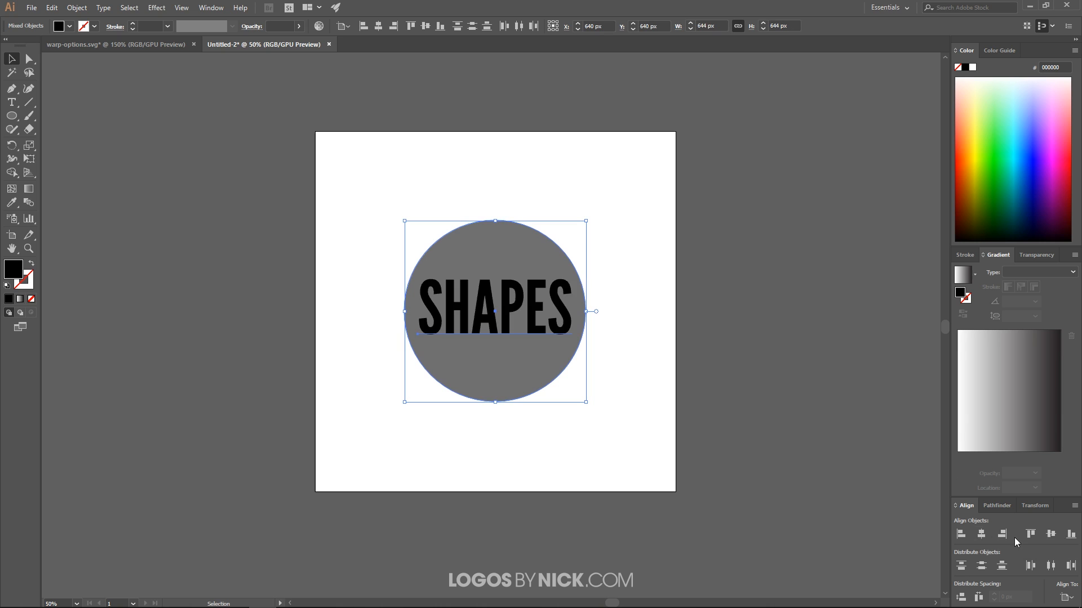
pyautogui.moveTo(977, 515)
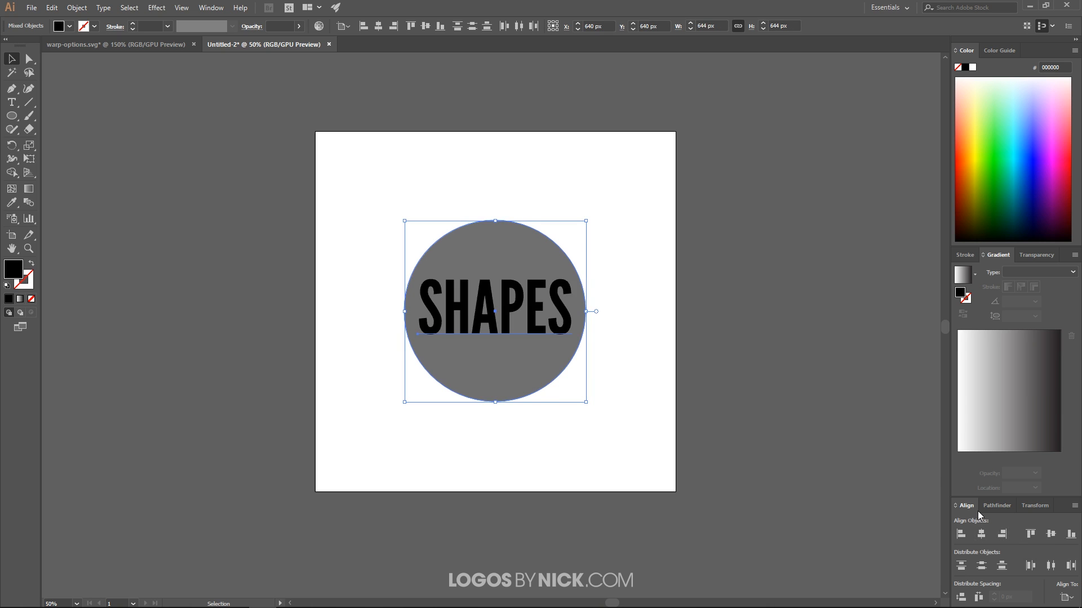
pyautogui.click(210, 8)
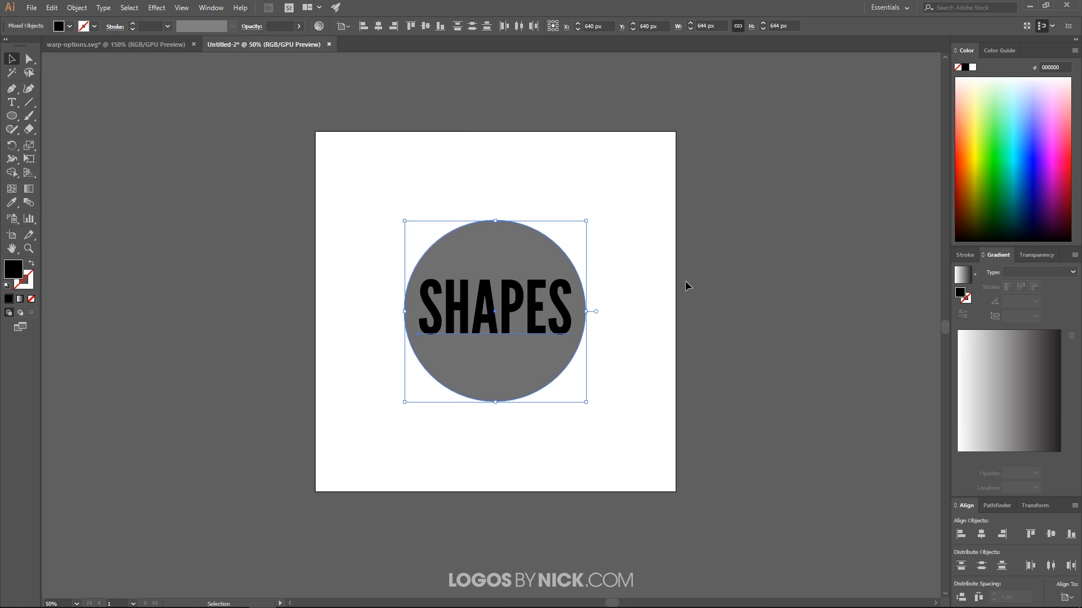
pyautogui.moveTo(493, 319)
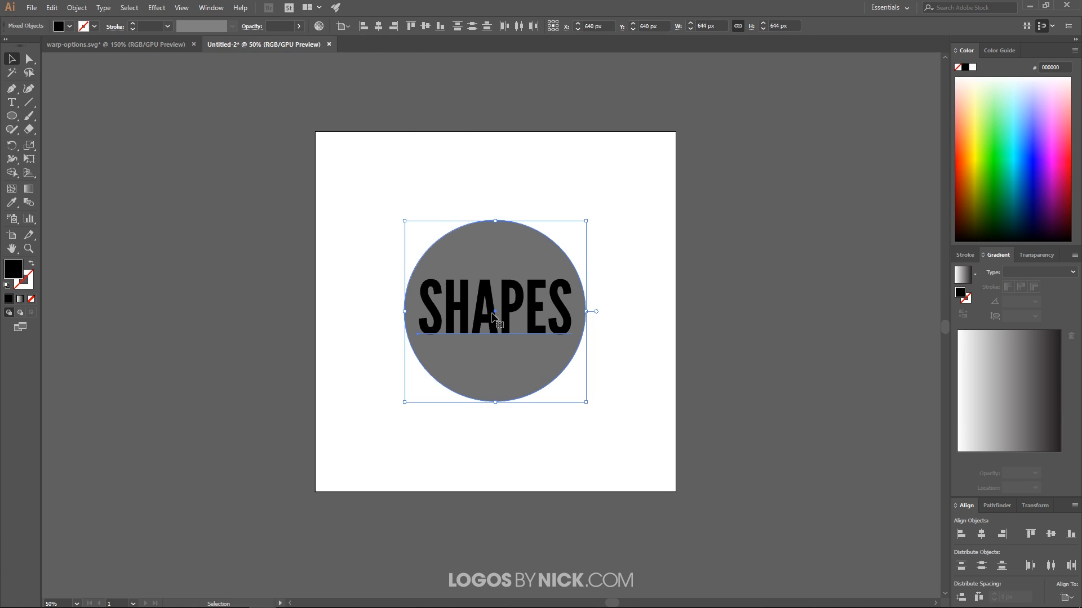
pyautogui.moveTo(647, 294)
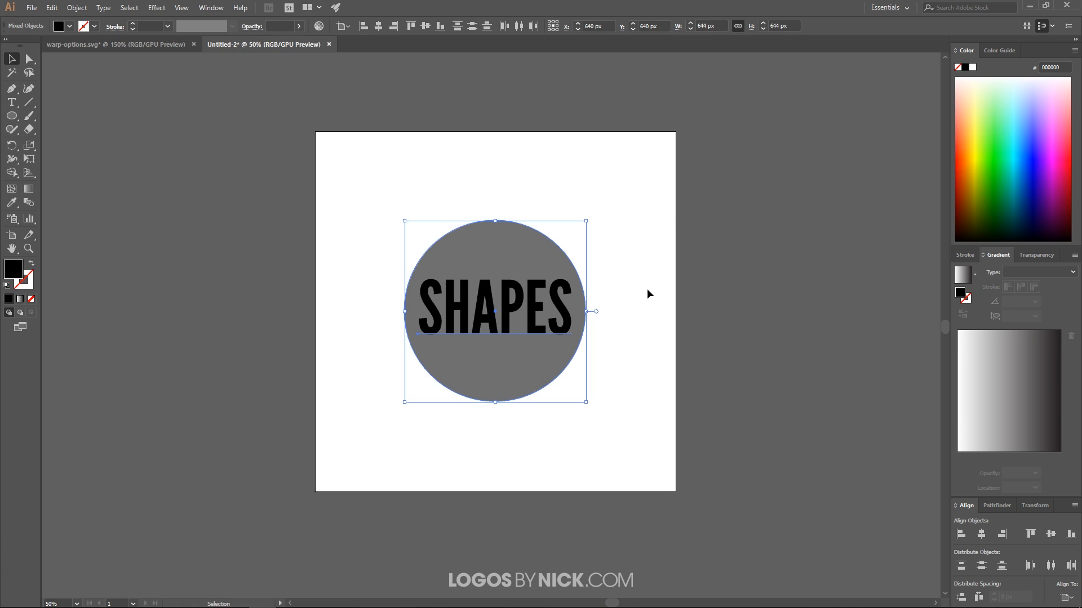
pyautogui.moveTo(495, 308)
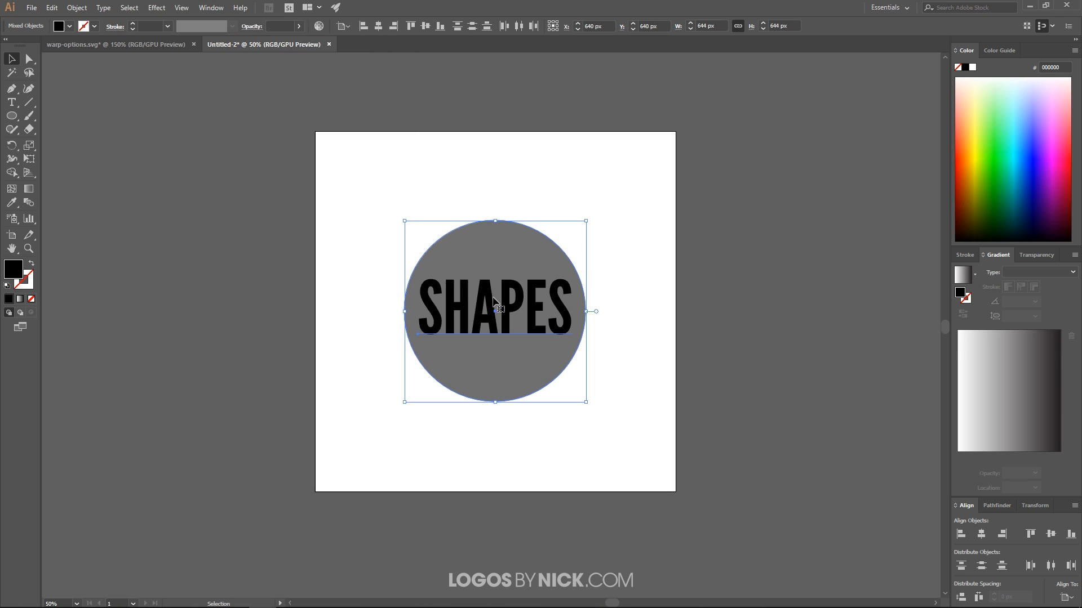
# Envelope-distort SHAPES into the circle with Make with Top Object
pyautogui.click(76, 7)
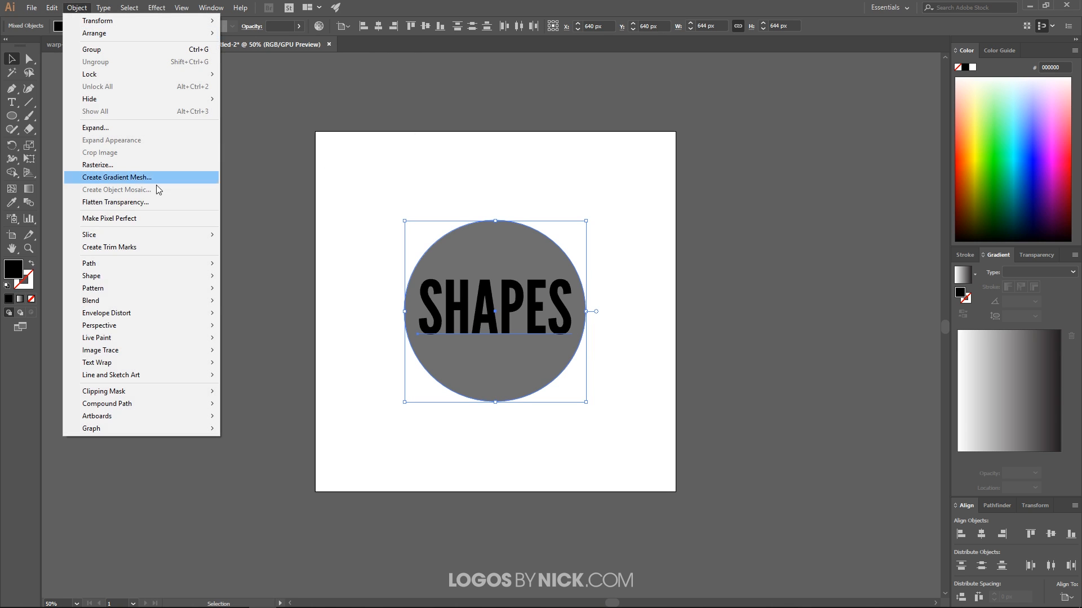
pyautogui.moveTo(107, 313)
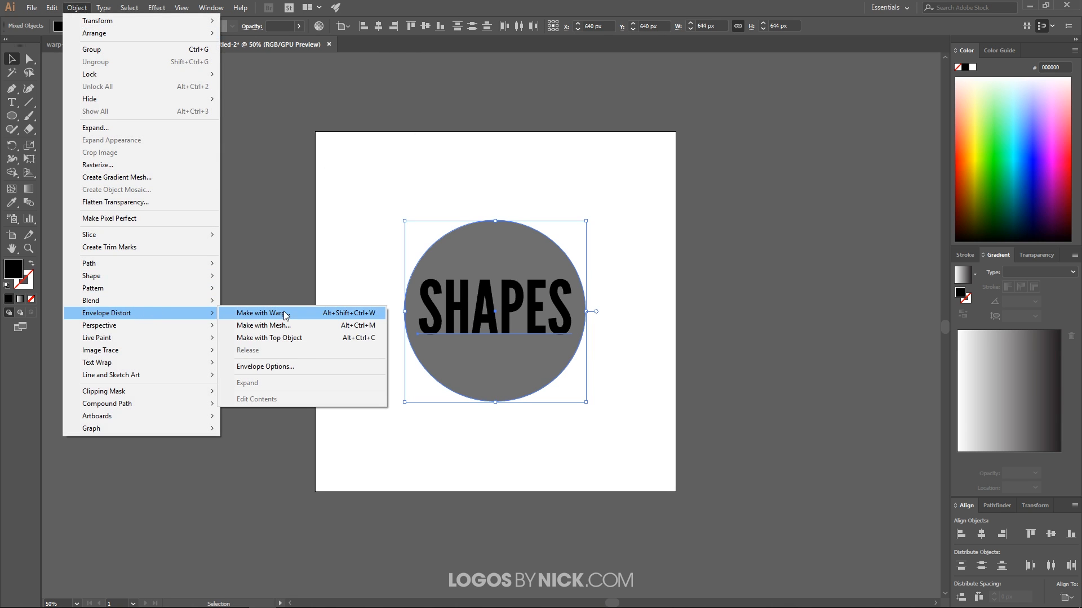
pyautogui.moveTo(288, 338)
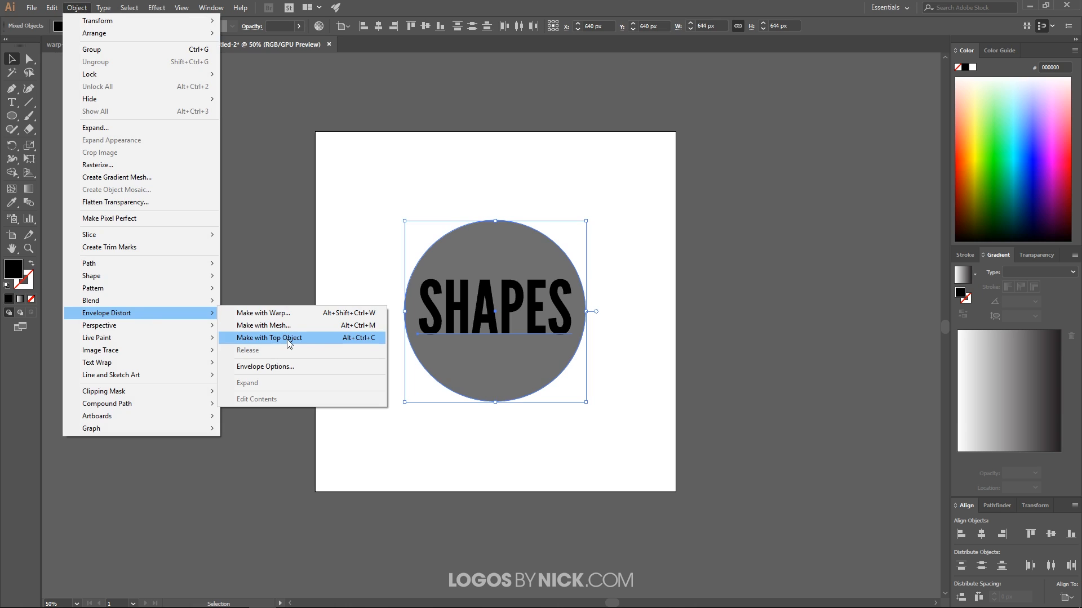
pyautogui.click(269, 338)
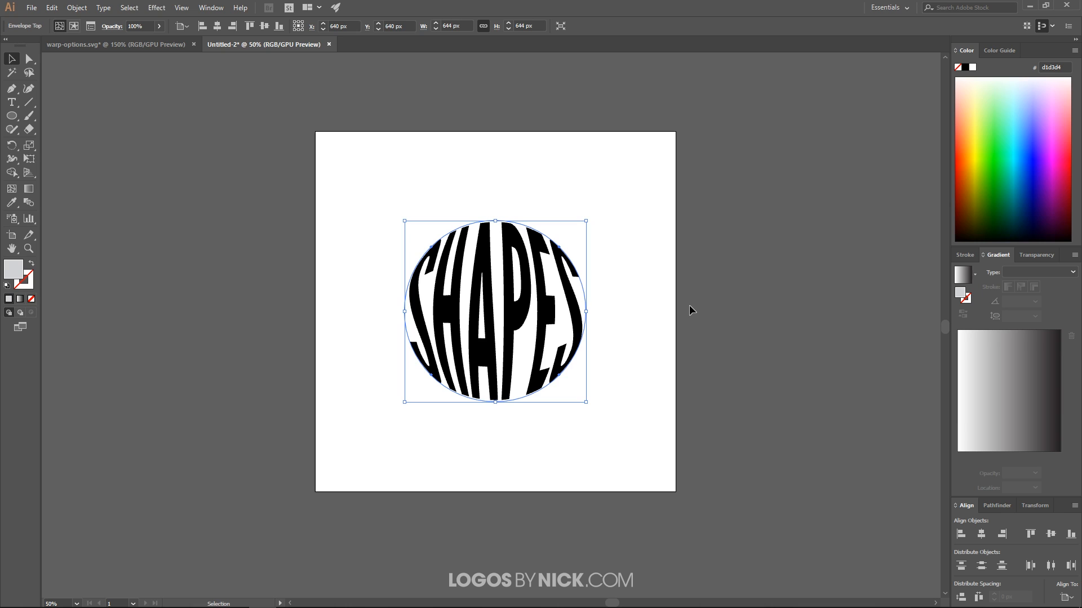
pyautogui.moveTo(527, 328)
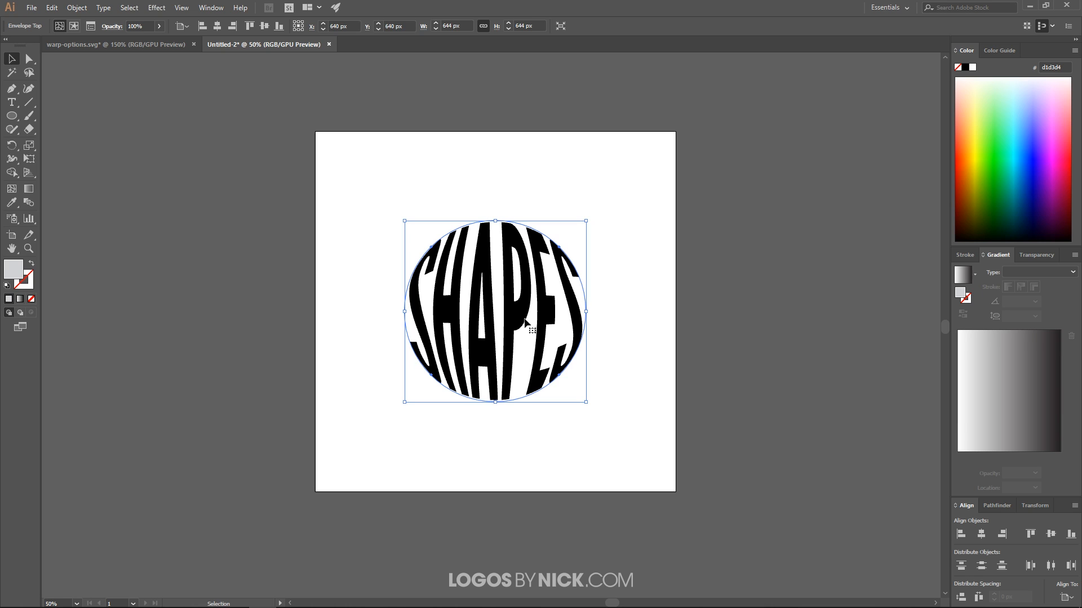
pyautogui.moveTo(591, 427)
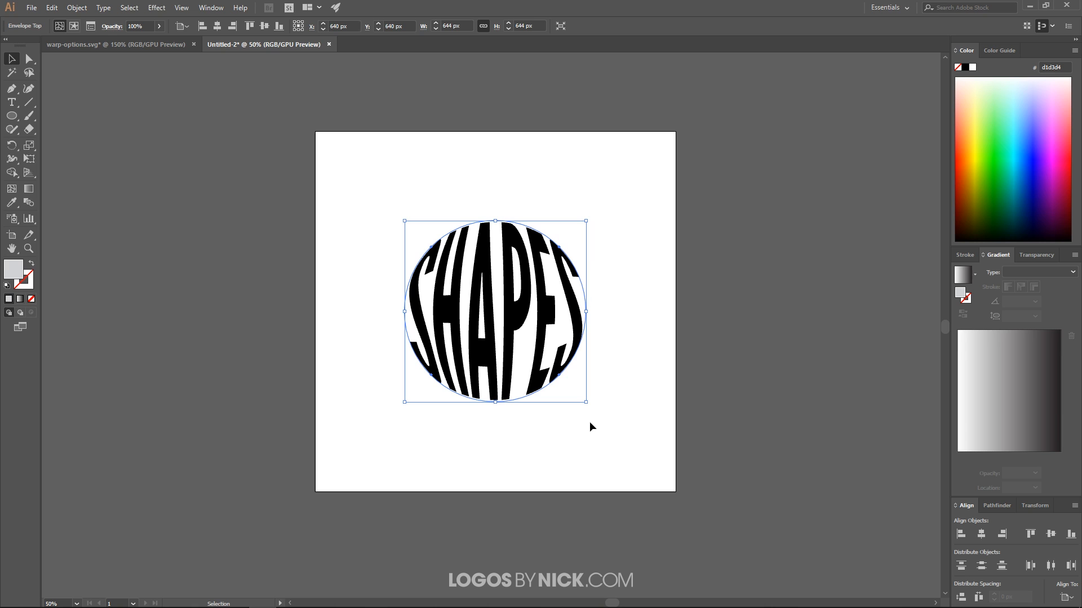
# Expand the enveloped SHAPES with Object and Fill checked, then deselect it
pyautogui.click(77, 8)
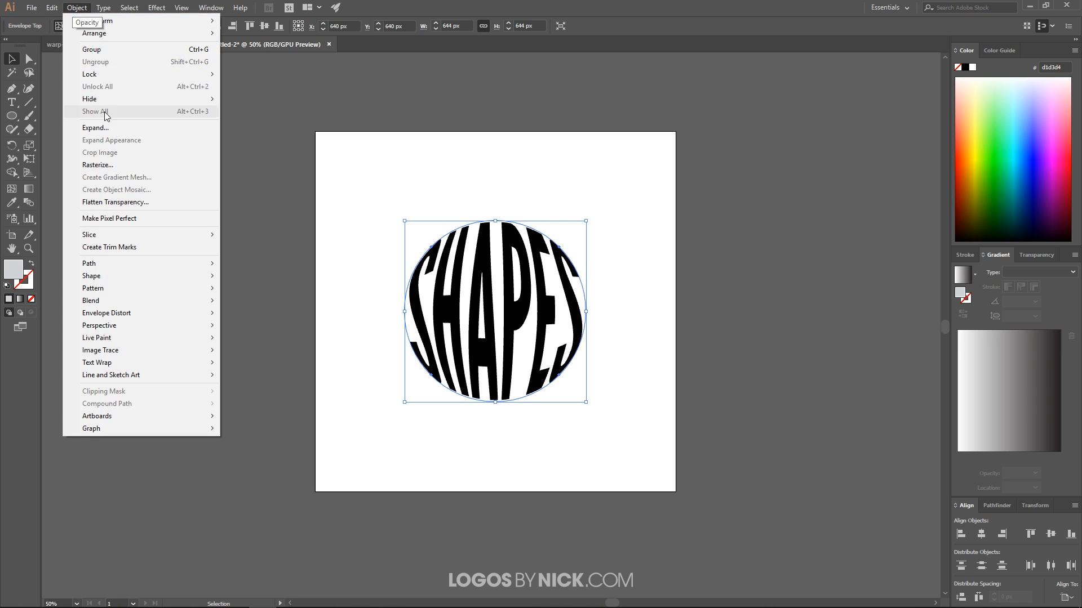
pyautogui.click(96, 128)
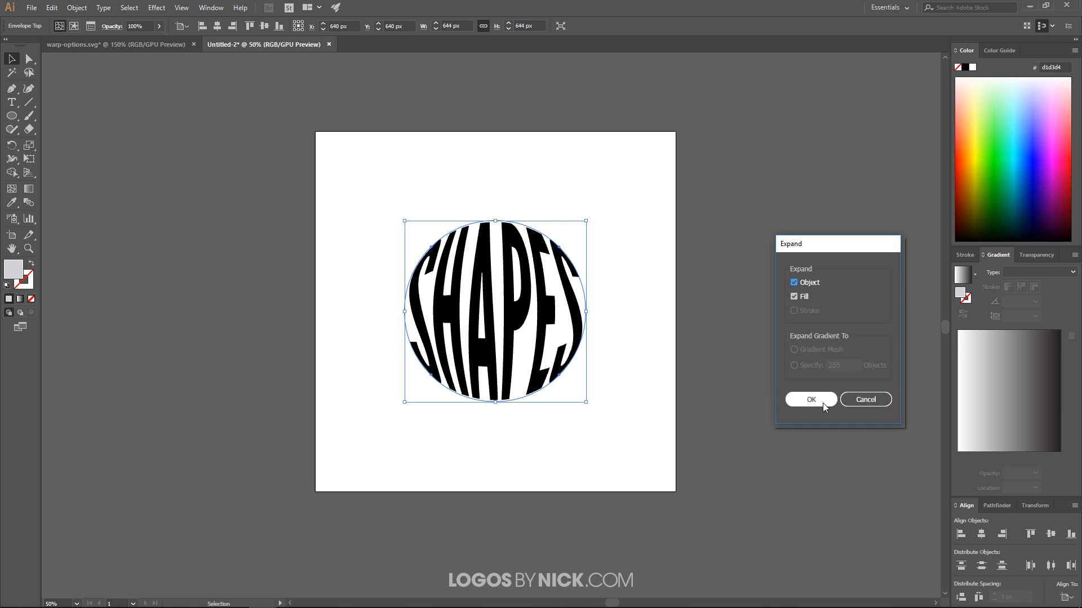
pyautogui.click(810, 399)
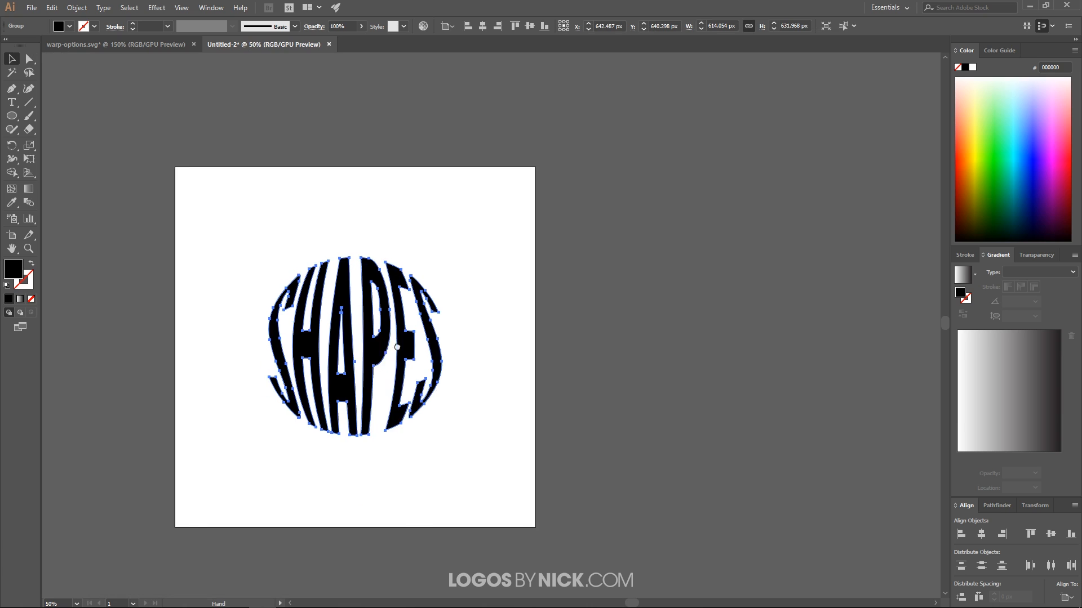
pyautogui.click(545, 355)
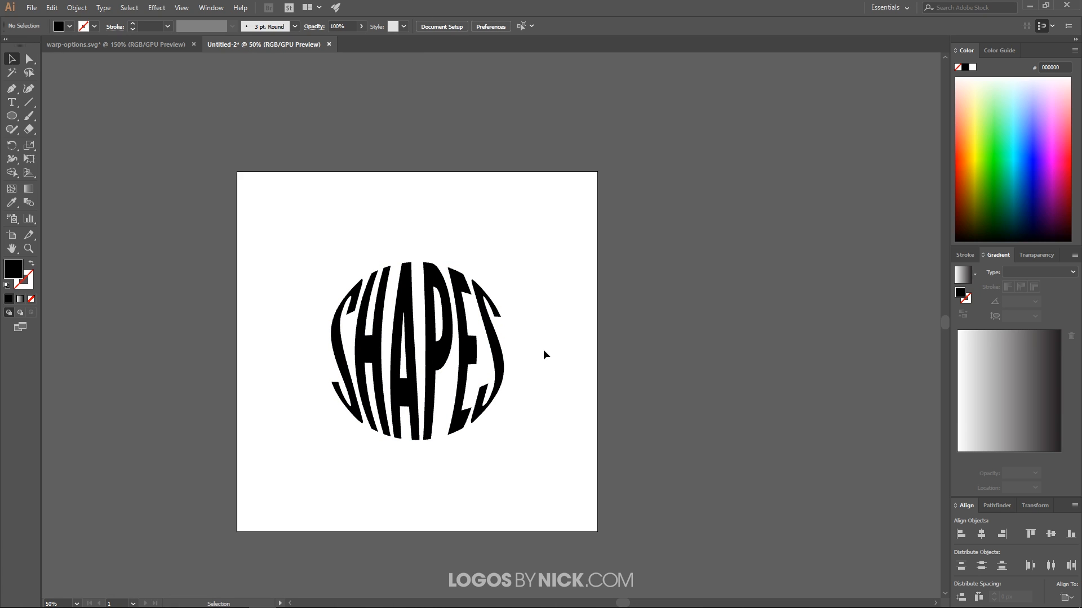
pyautogui.moveTo(488, 347)
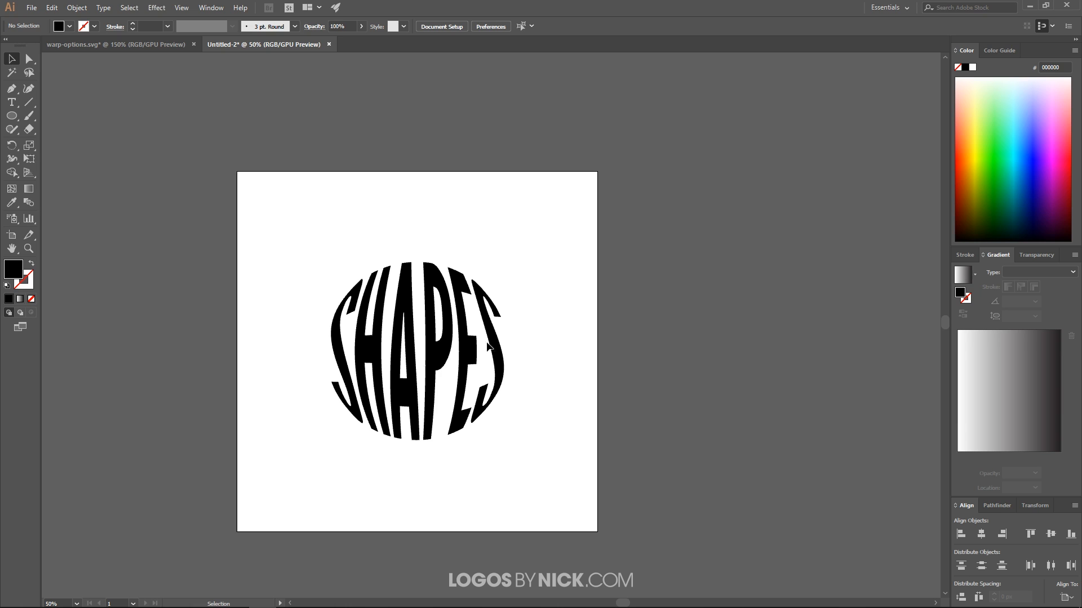
pyautogui.moveTo(550, 355)
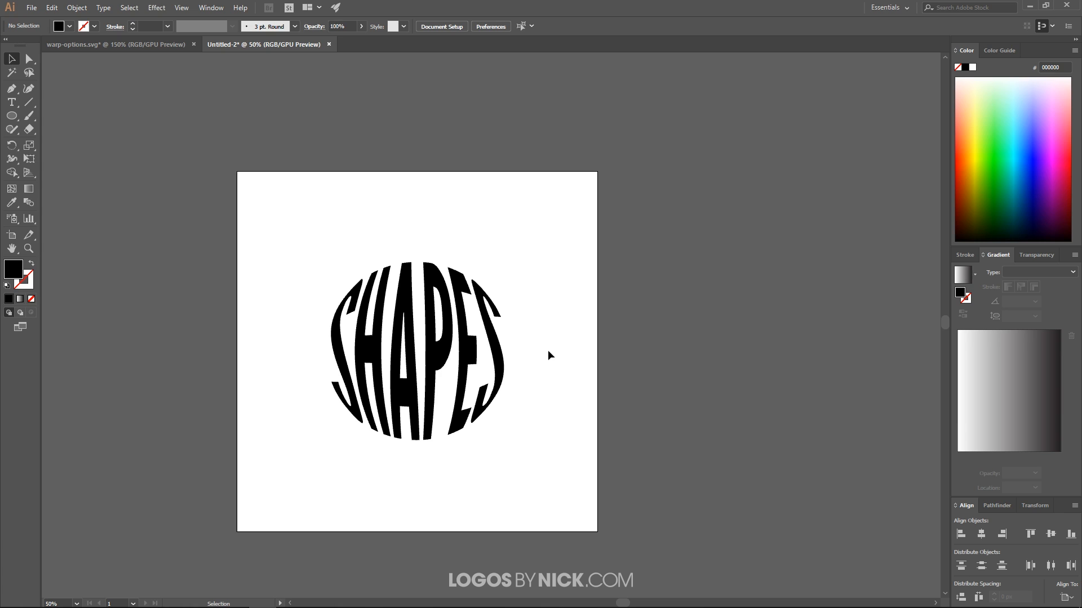
pyautogui.moveTo(286, 383)
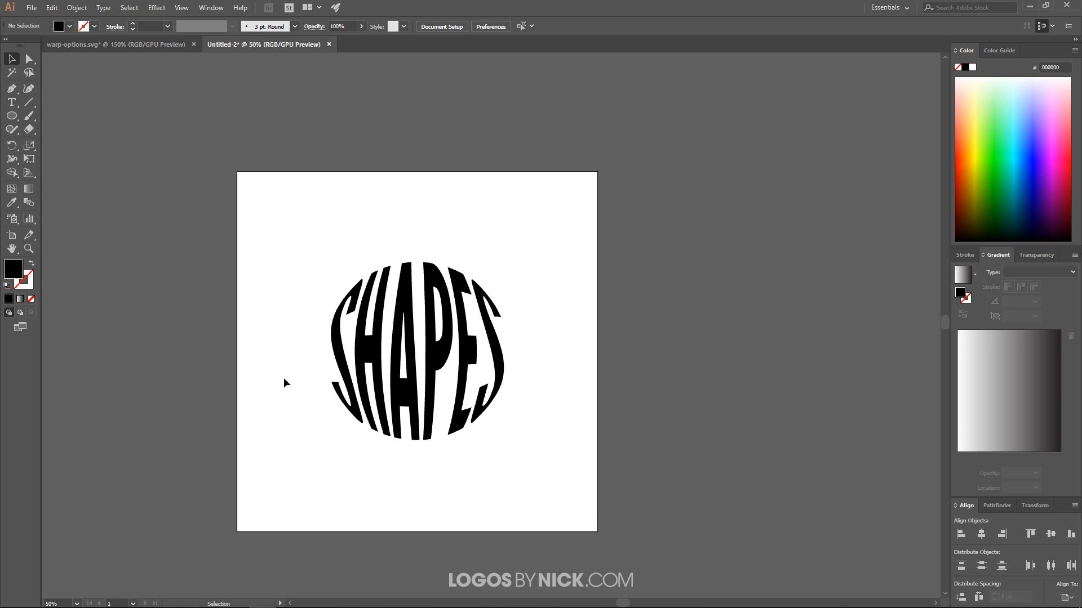